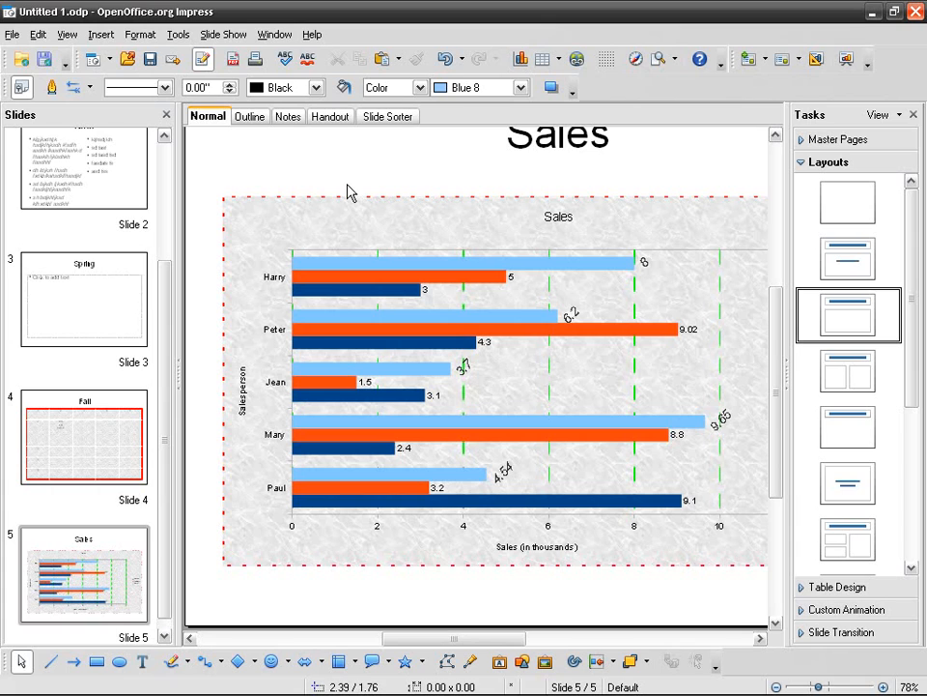
# Insert a new slide after the Sales slide and title it 'The sound of summer'.
pyautogui.rightClick(85, 576)
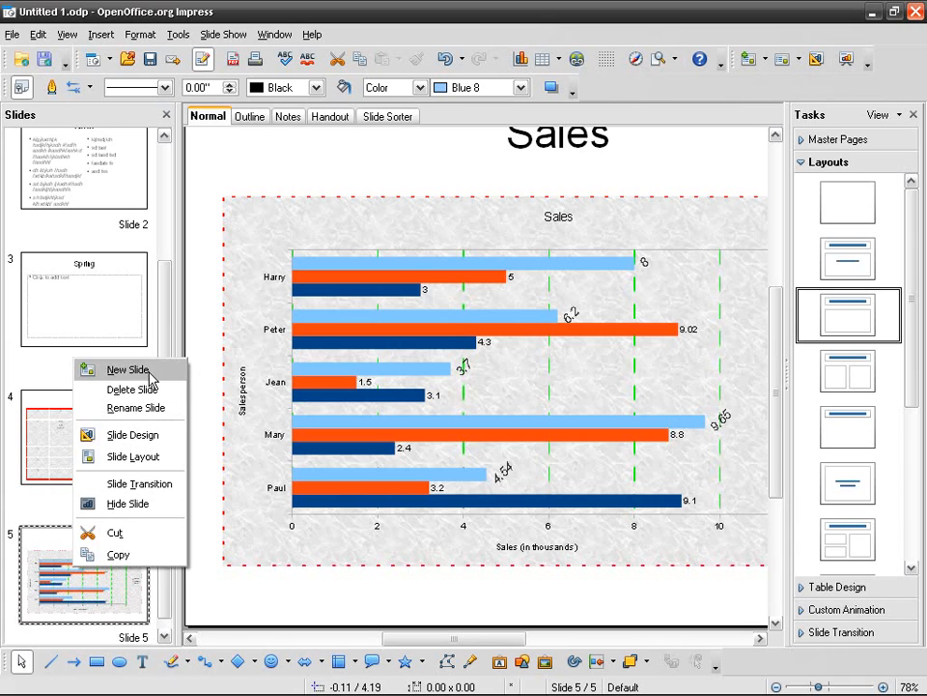
pyautogui.click(127, 369)
pyautogui.write('The s')
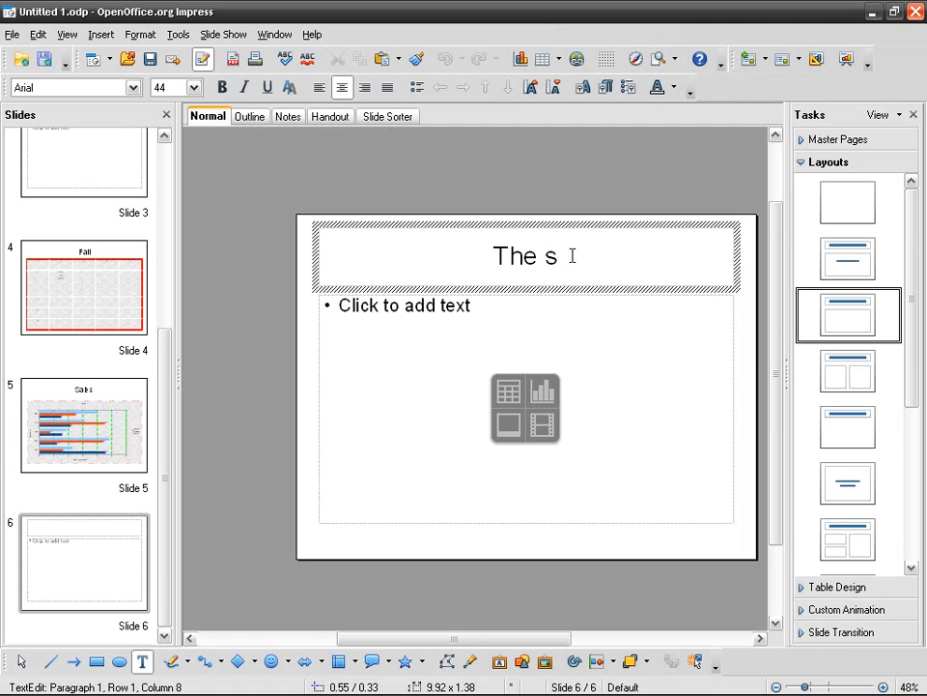
pyautogui.write('oun')
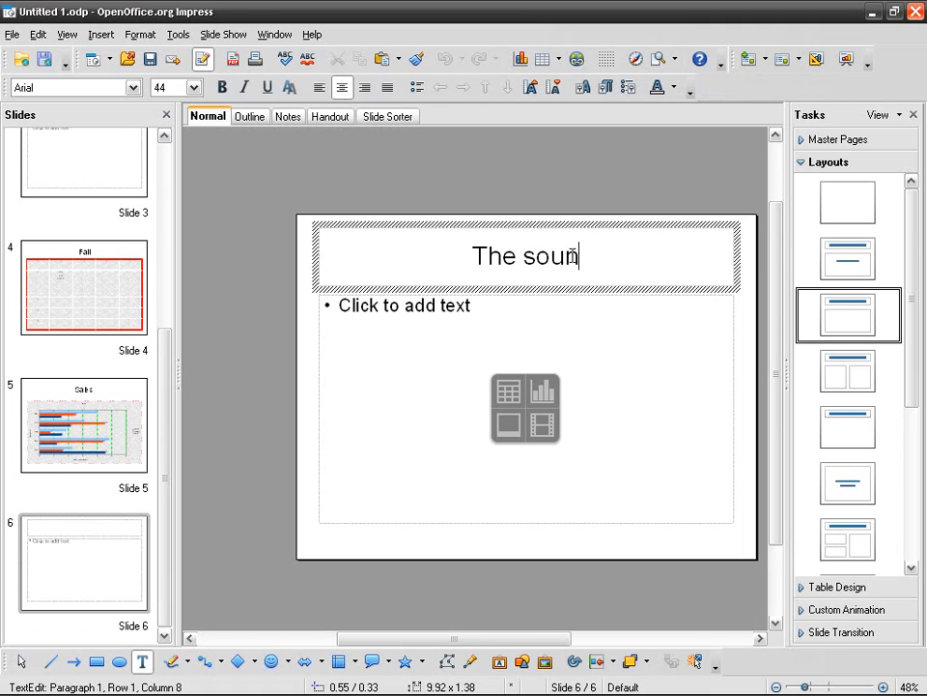
pyautogui.write('d')
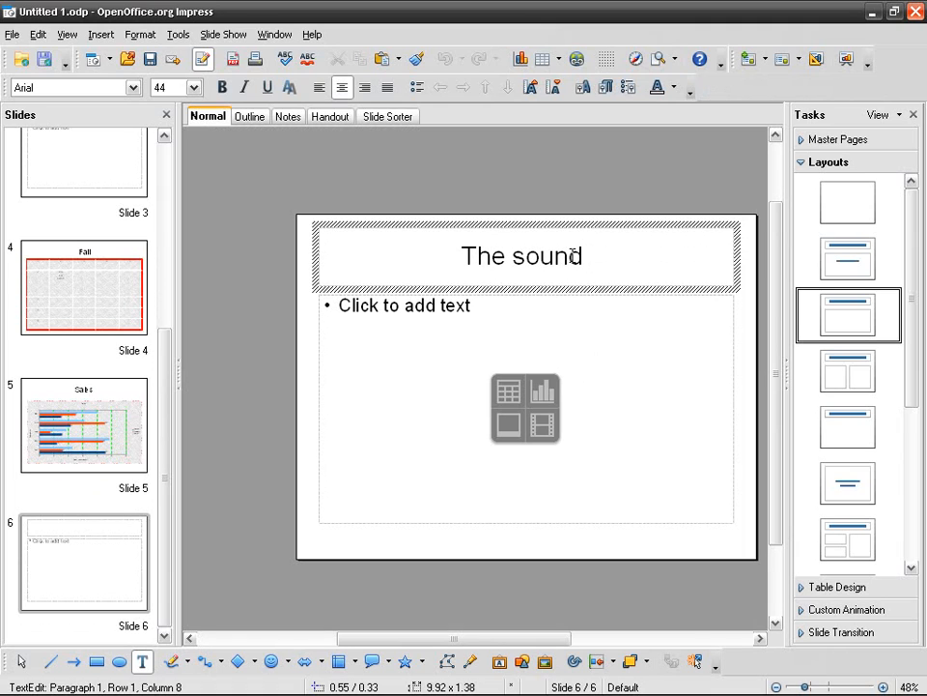
pyautogui.write('summer')
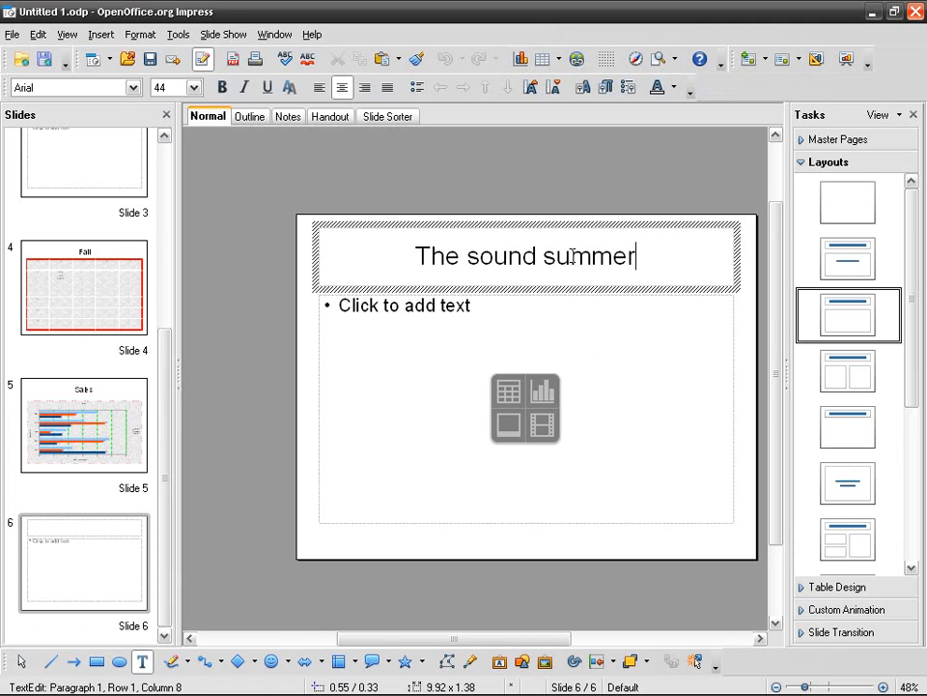
pyautogui.write('of')
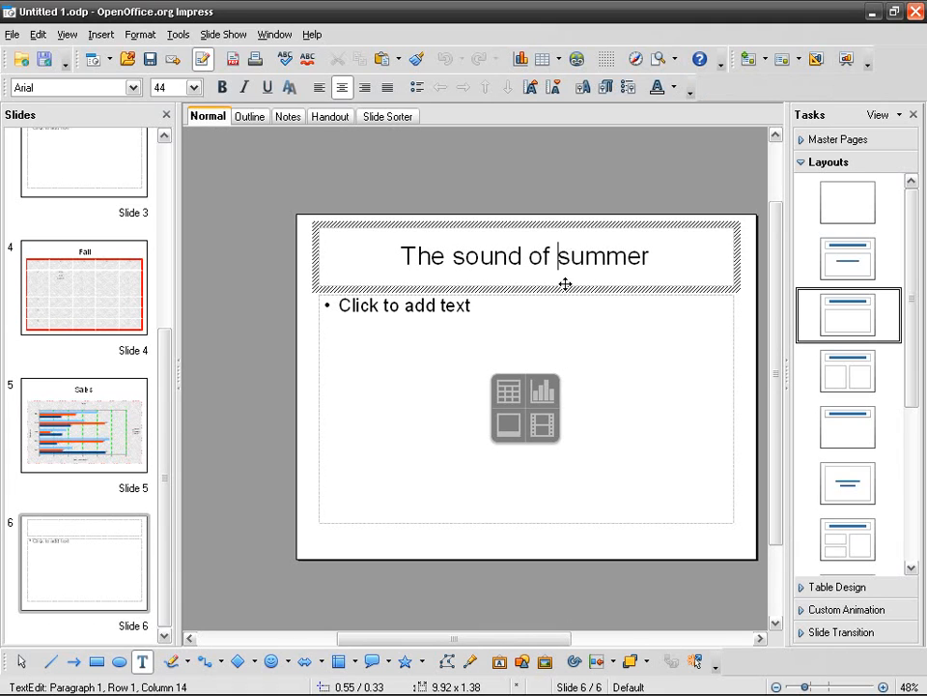
pyautogui.moveTo(526, 329)
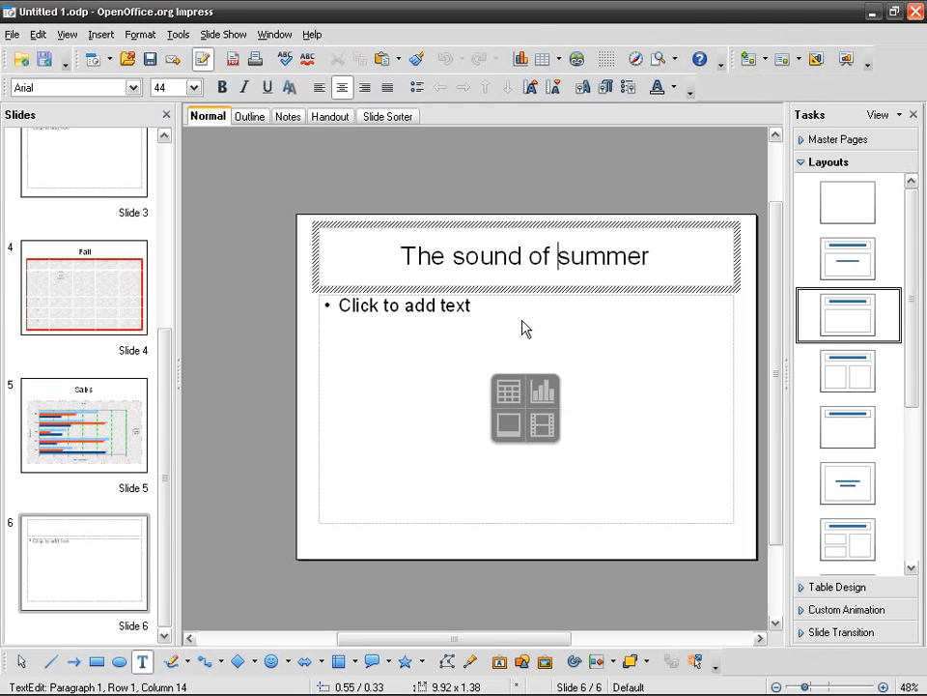
pyautogui.moveTo(510, 394)
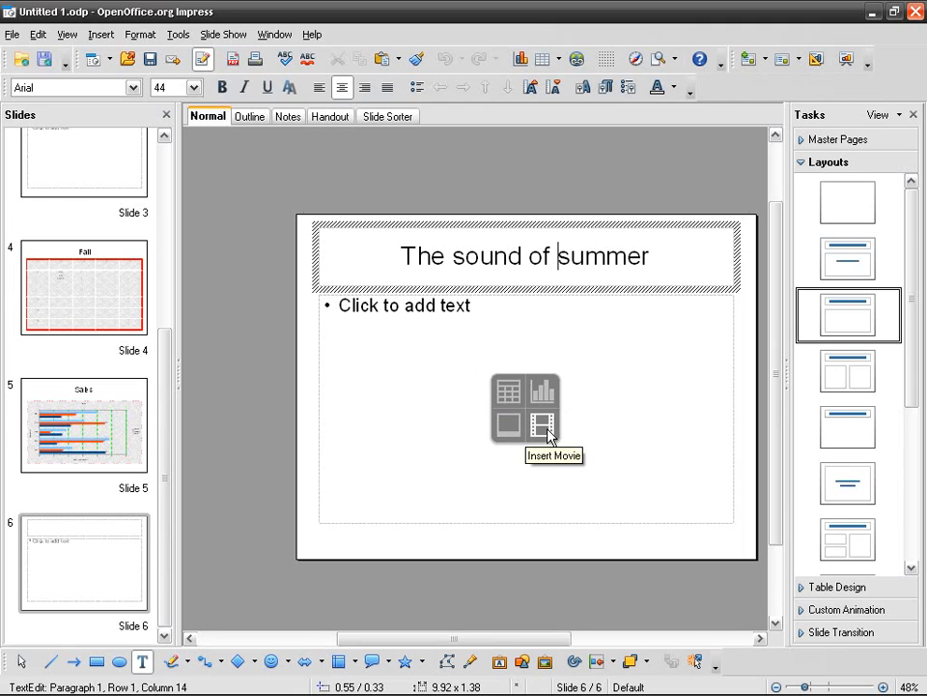
# Insert the Chopin_Liszt 'Maiden's Wish' mp3 from the Desktop as the slide's sound object.
pyautogui.click(544, 421)
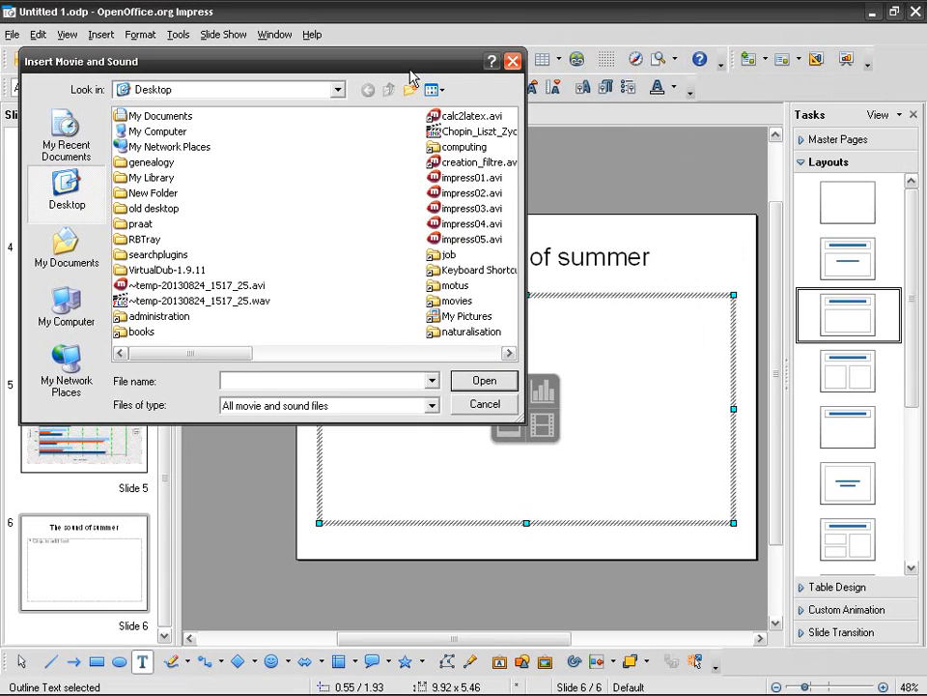
pyautogui.moveTo(558, 433)
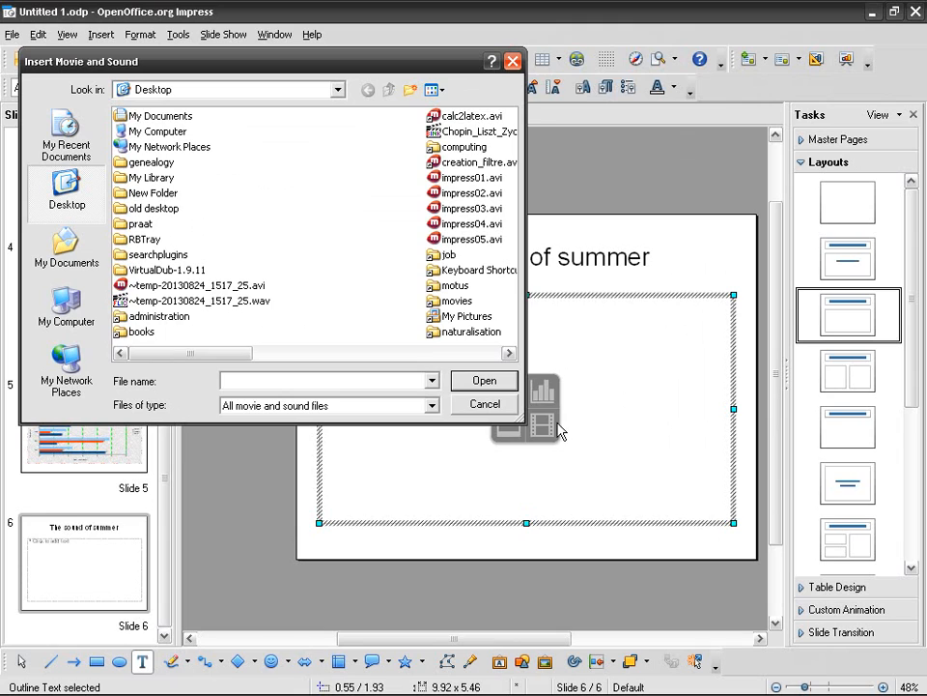
pyautogui.moveTo(210, 158)
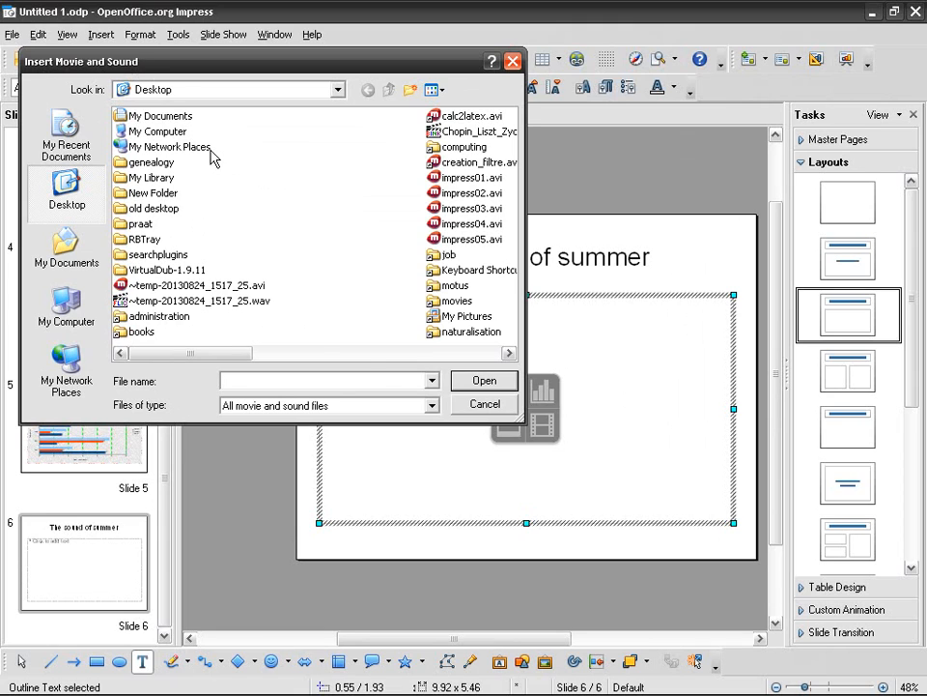
pyautogui.moveTo(391, 403)
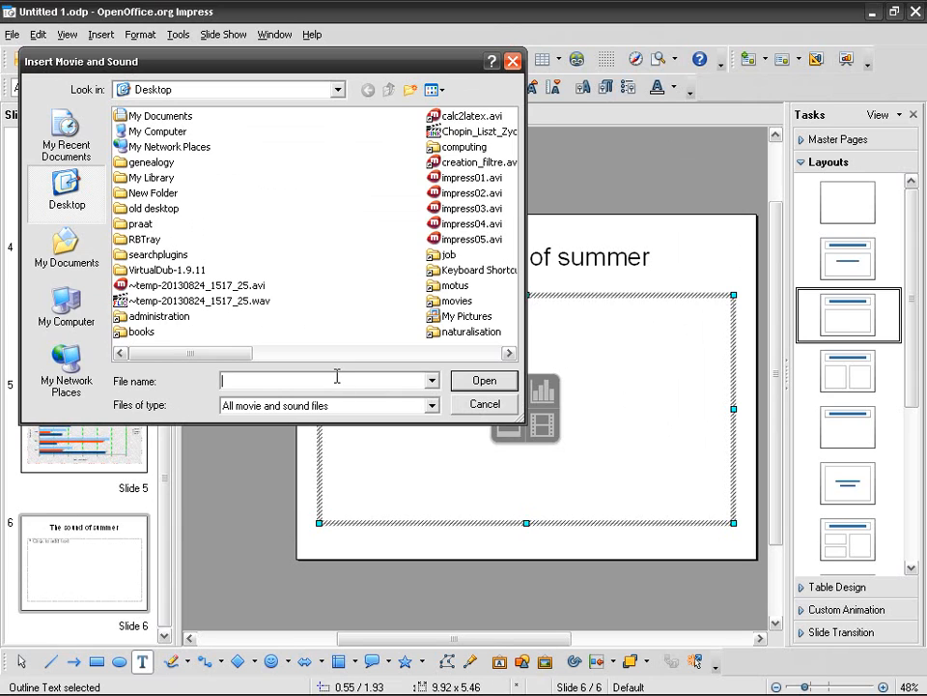
pyautogui.hscroll(3)
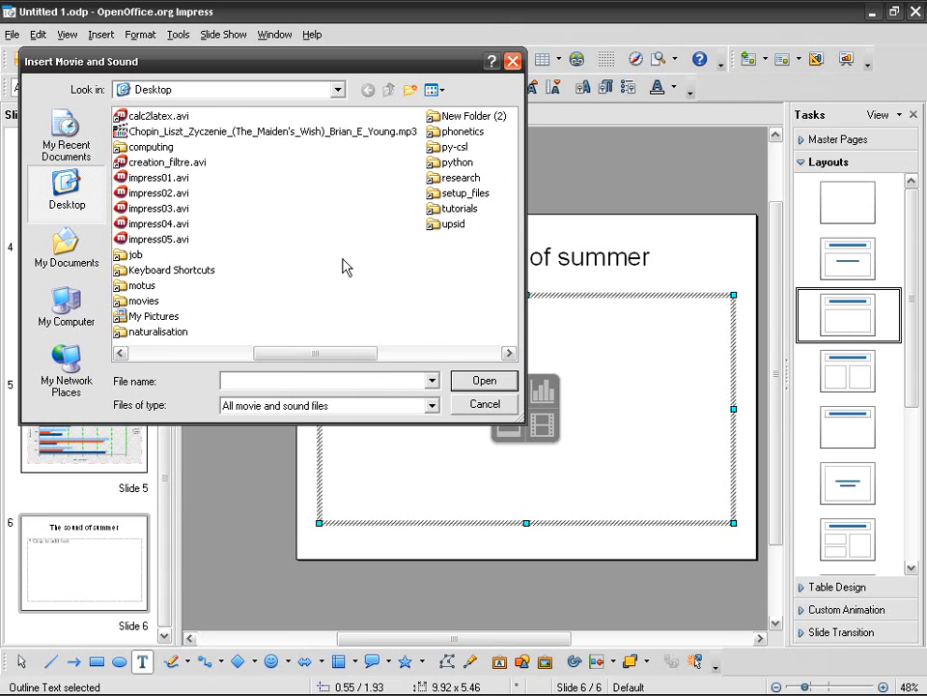
pyautogui.click(269, 132)
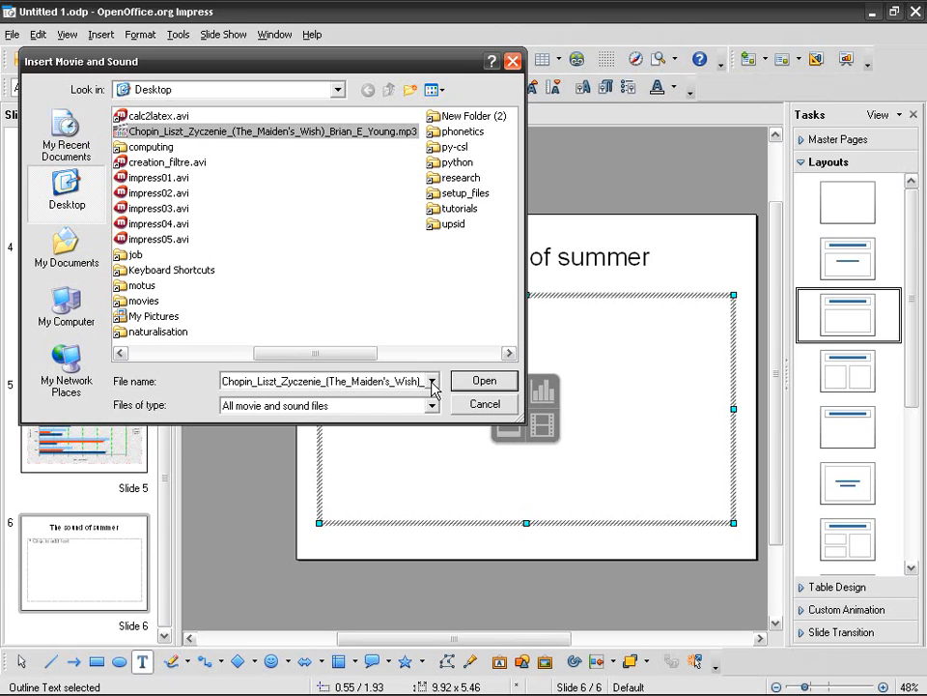
pyautogui.moveTo(321, 143)
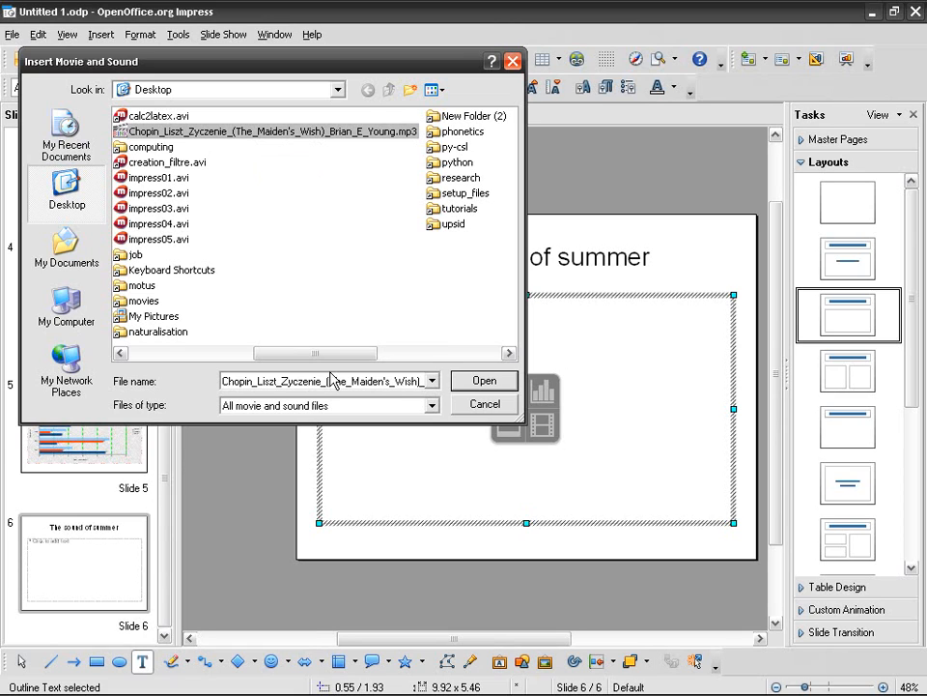
pyautogui.click(483, 379)
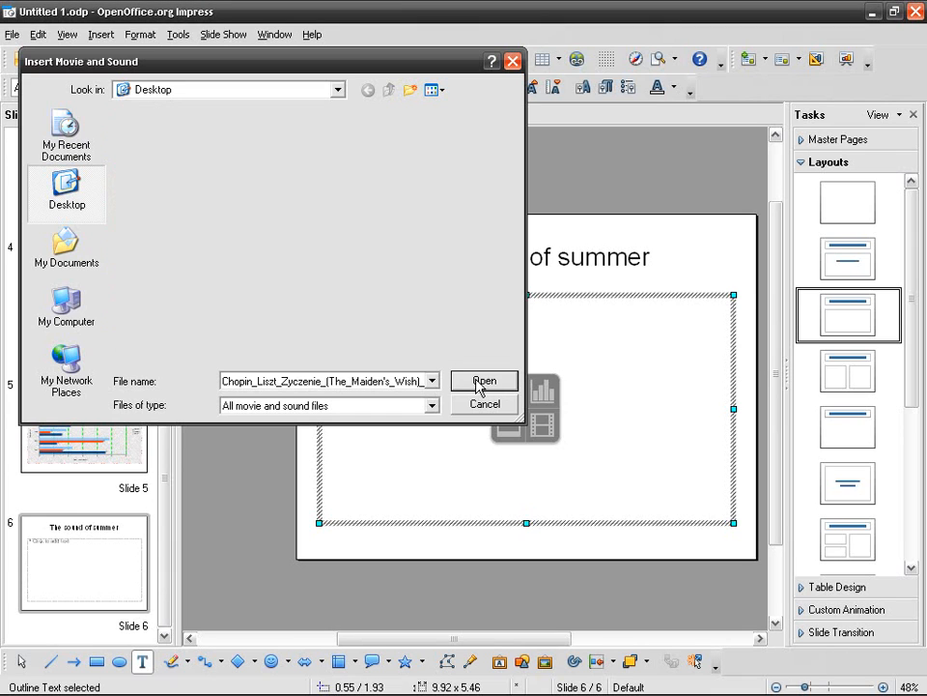
pyautogui.click(483, 378)
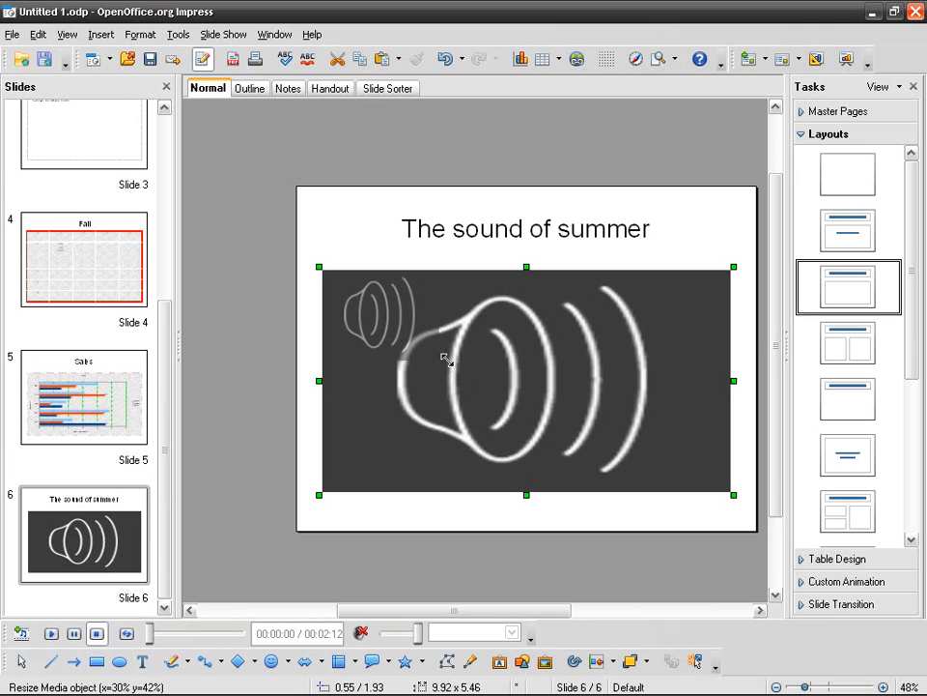
pyautogui.moveTo(735, 495); pyautogui.dragTo(398, 332)
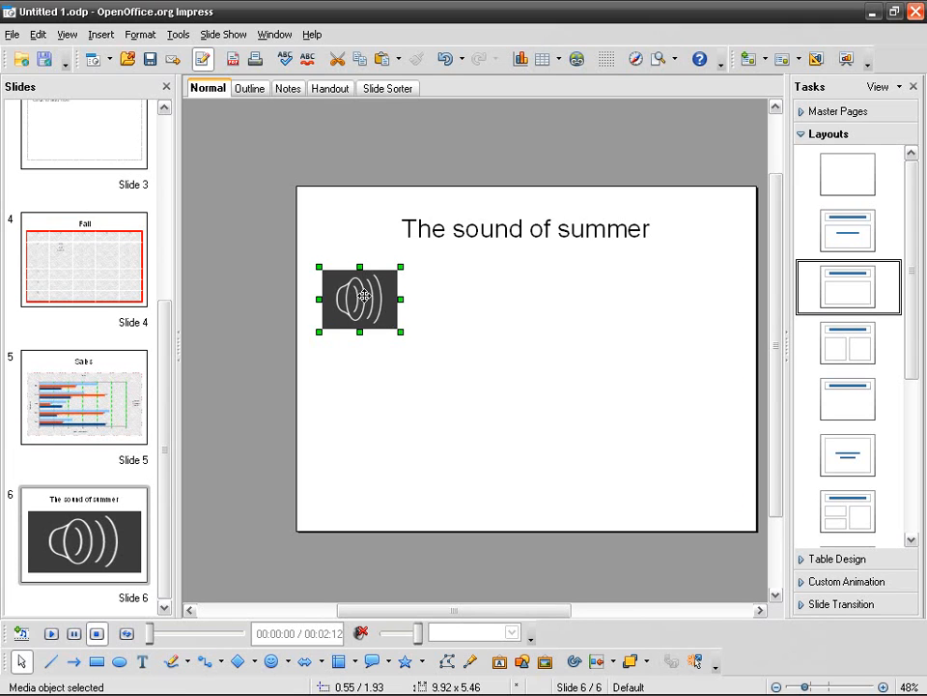
pyautogui.moveTo(359, 300); pyautogui.dragTo(494, 340)
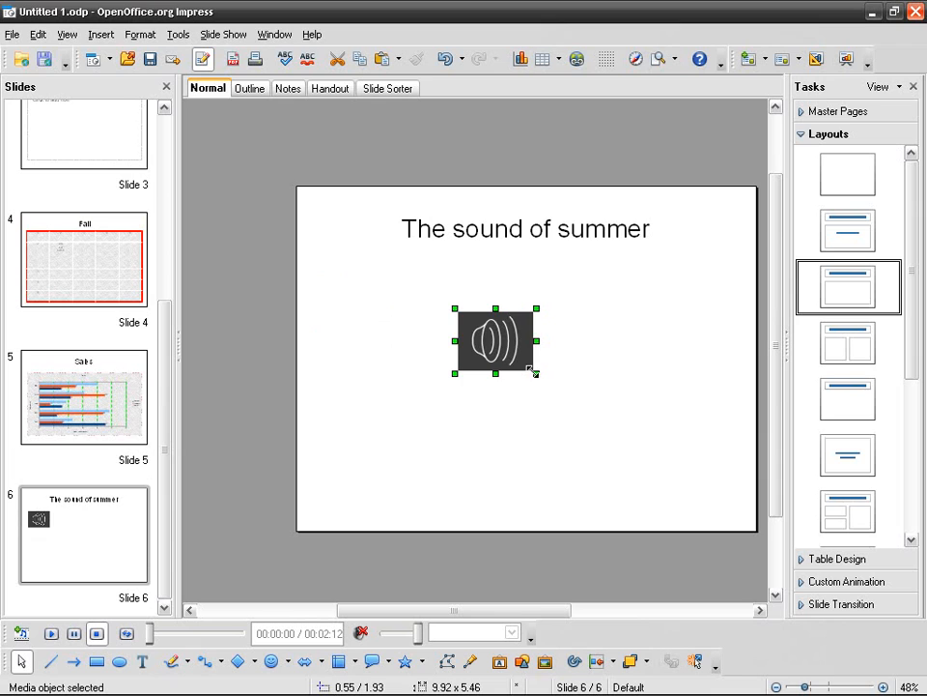
pyautogui.moveTo(537, 371); pyautogui.dragTo(507, 352)
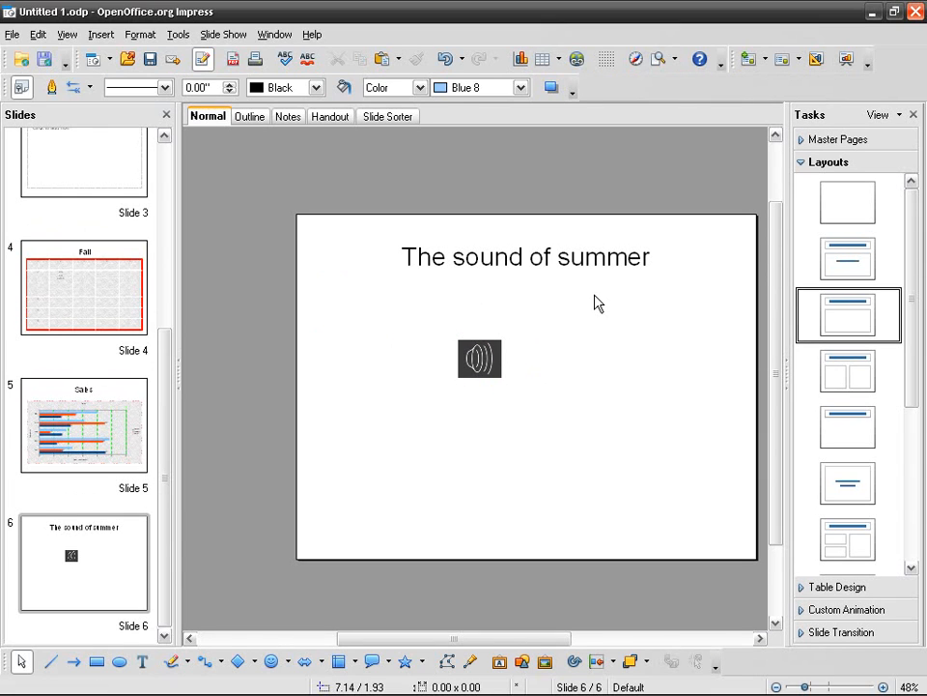
pyautogui.click(480, 357)
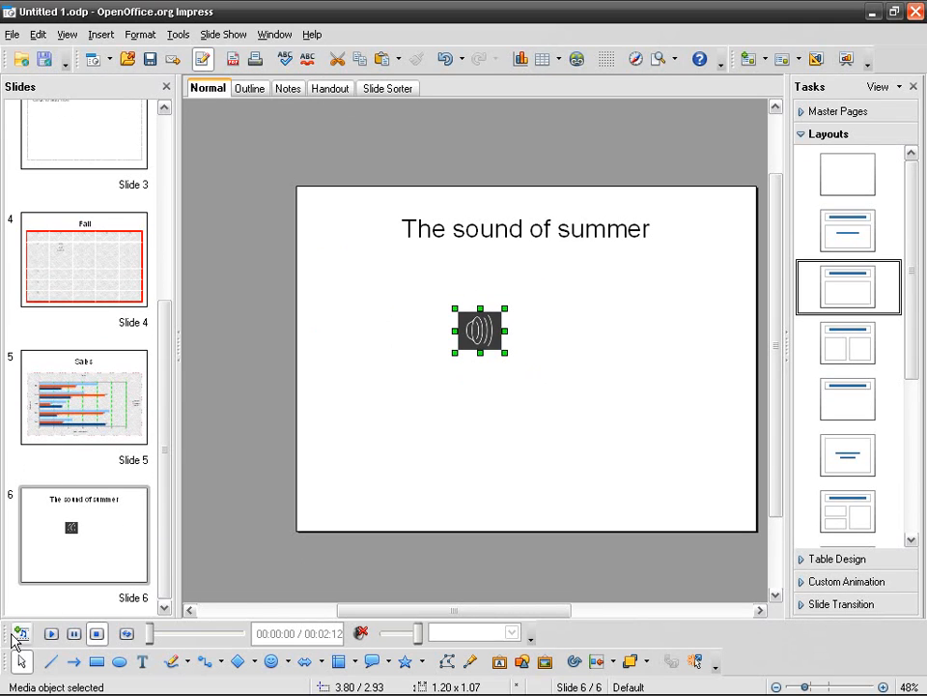
pyautogui.click(101, 35)
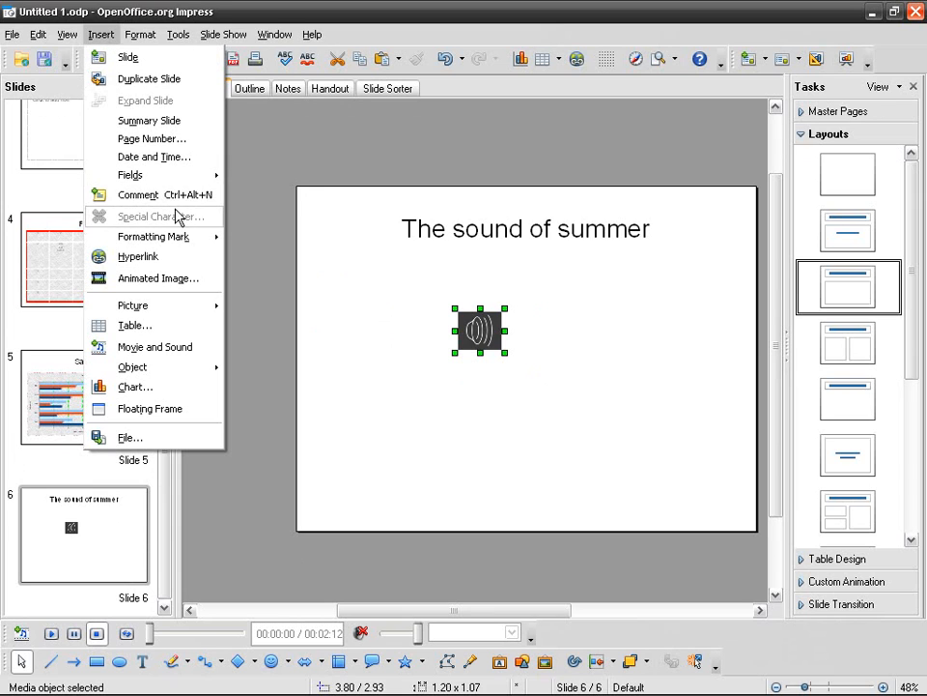
pyautogui.click(66, 35)
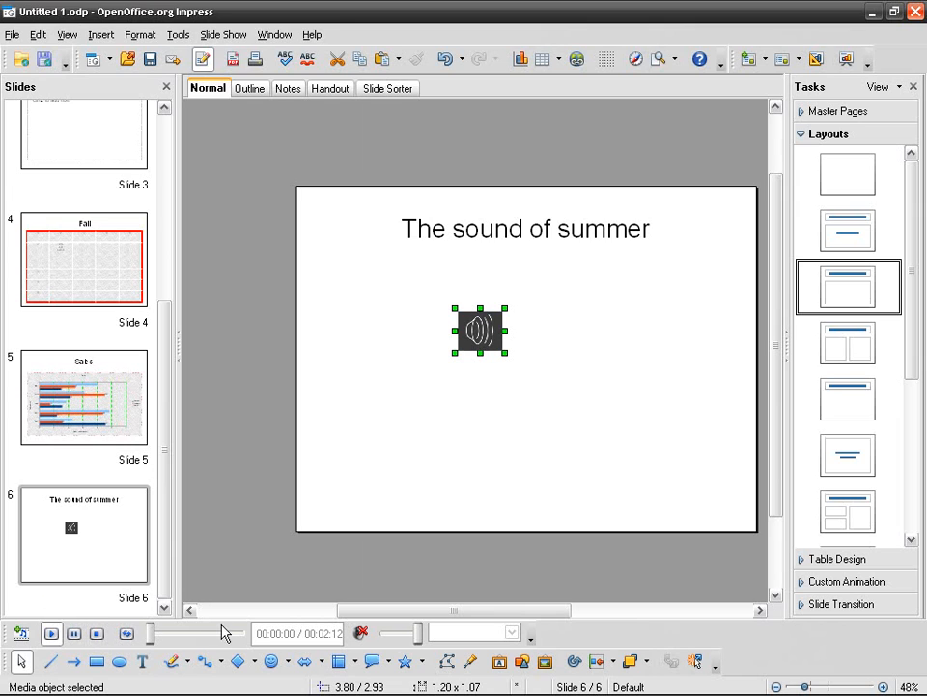
pyautogui.click(50, 634)
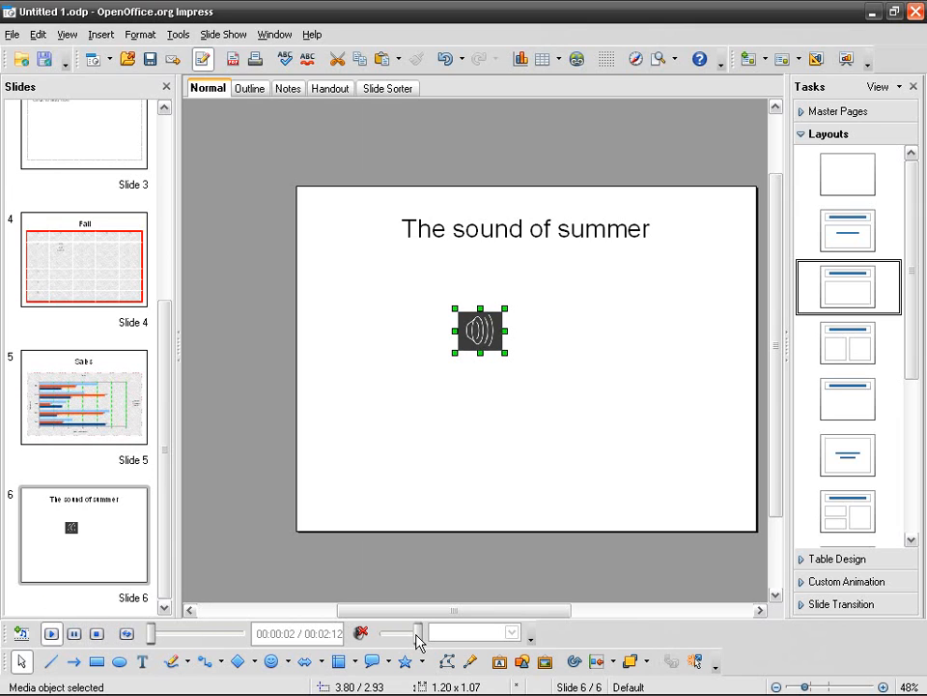
pyautogui.click(50, 634)
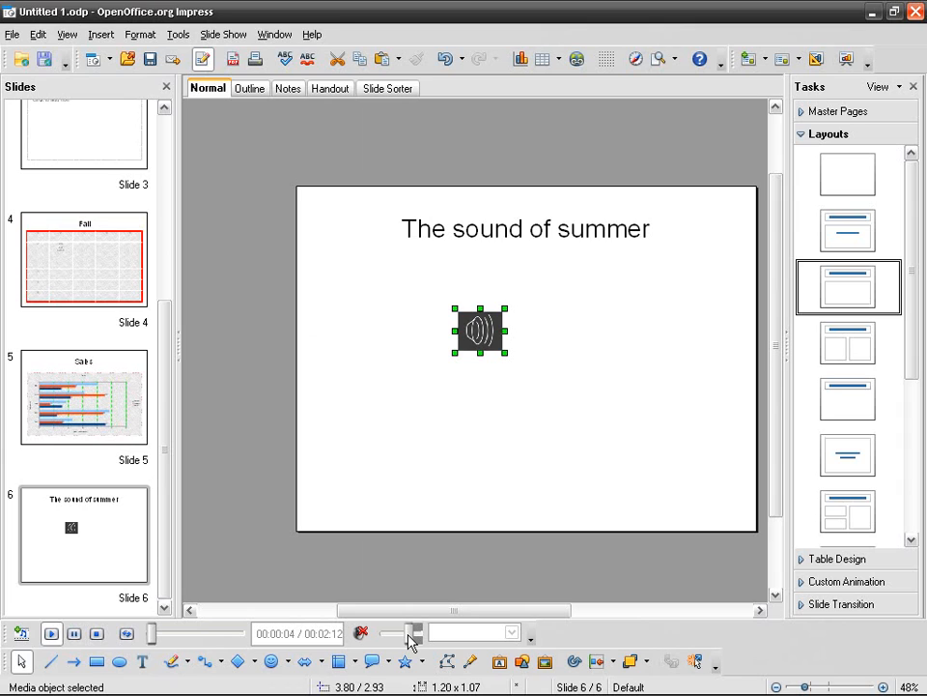
pyautogui.click(51, 634)
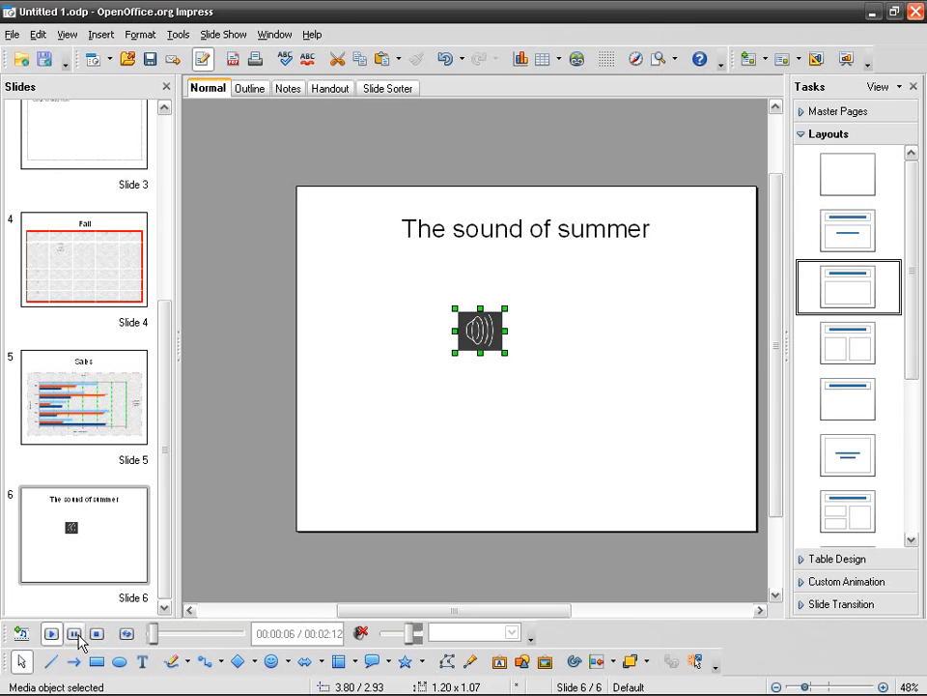
pyautogui.click(96, 634)
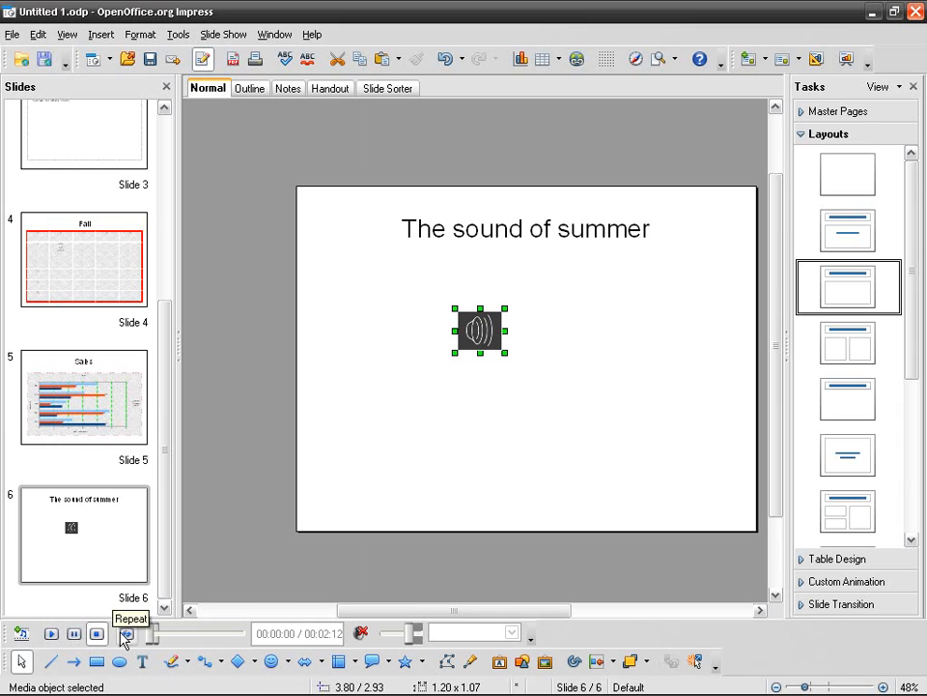
pyautogui.moveTo(153, 638)
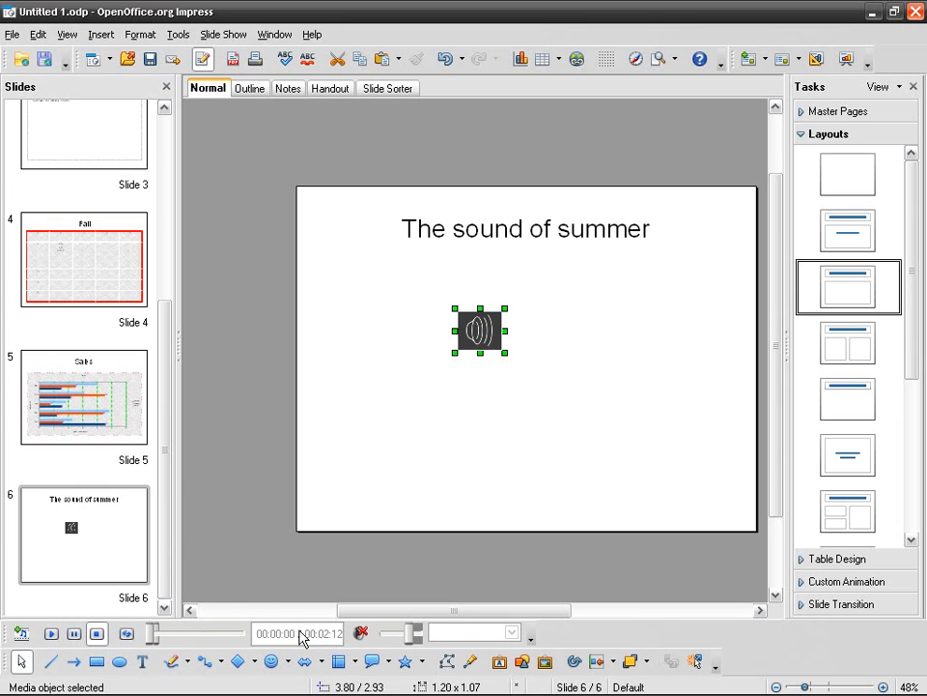
pyautogui.moveTo(384, 638)
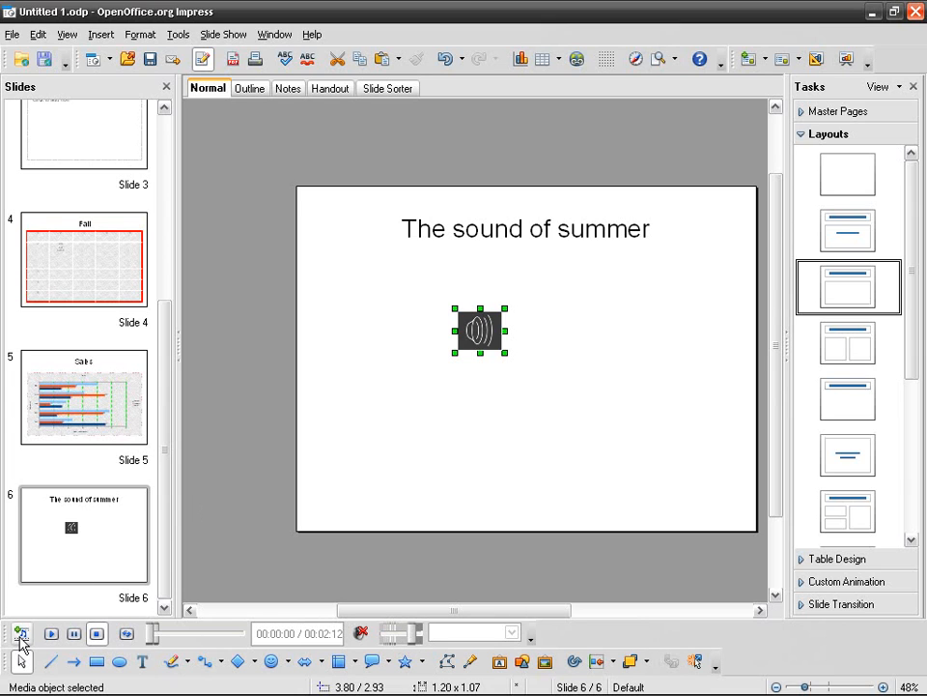
pyautogui.click(21, 634)
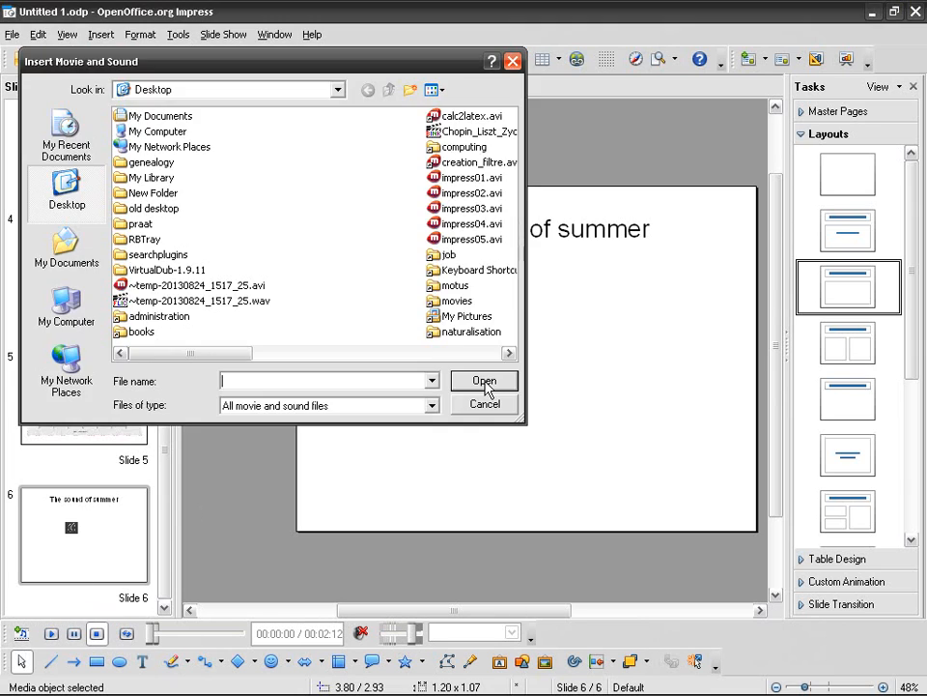
pyautogui.click(483, 403)
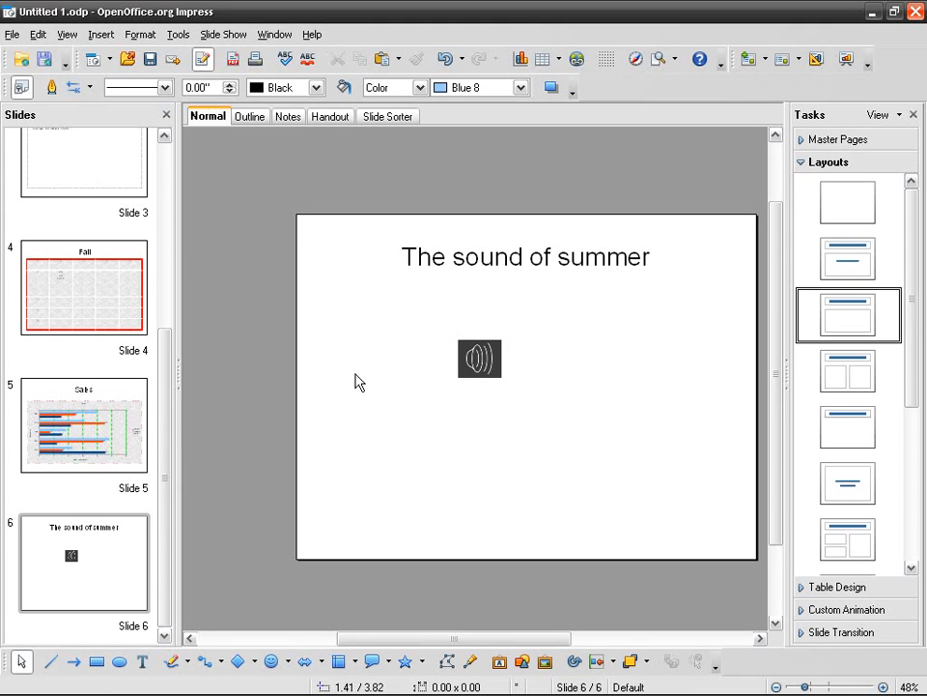
pyautogui.moveTo(359, 476)
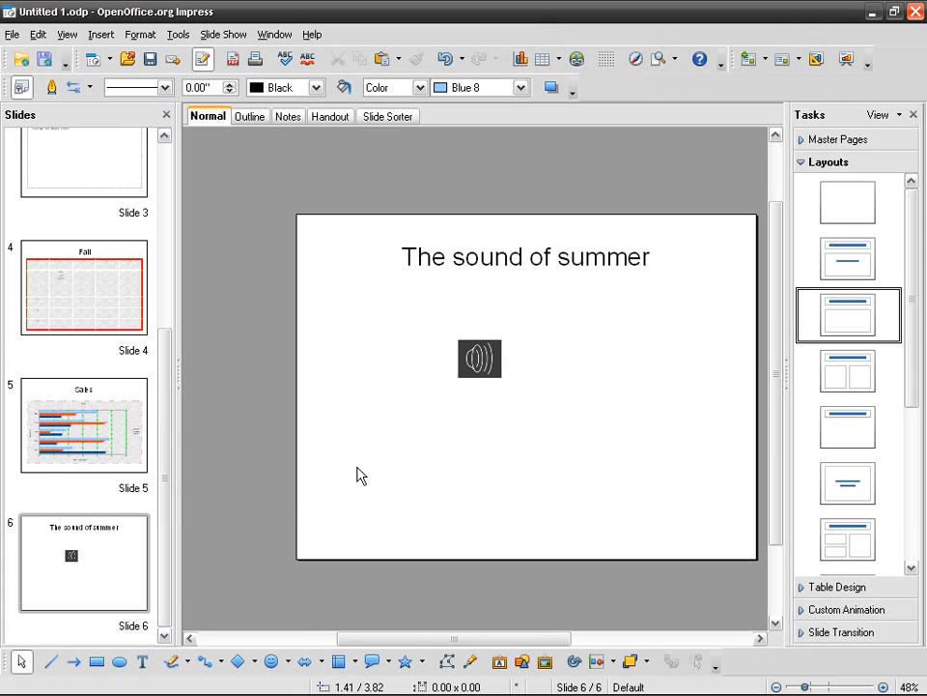
pyautogui.click(480, 357)
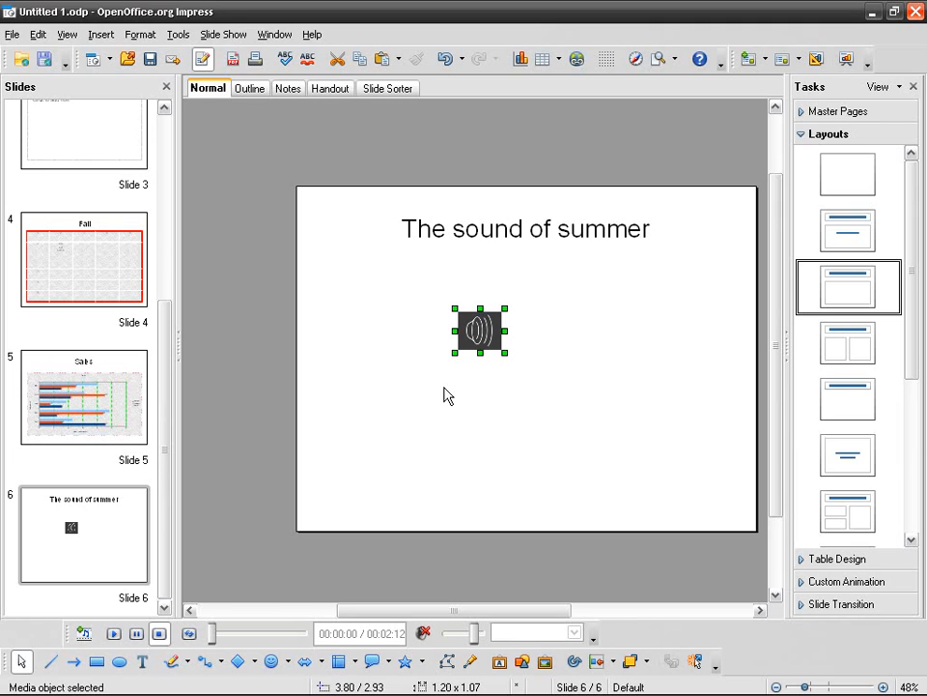
pyautogui.moveTo(458, 390)
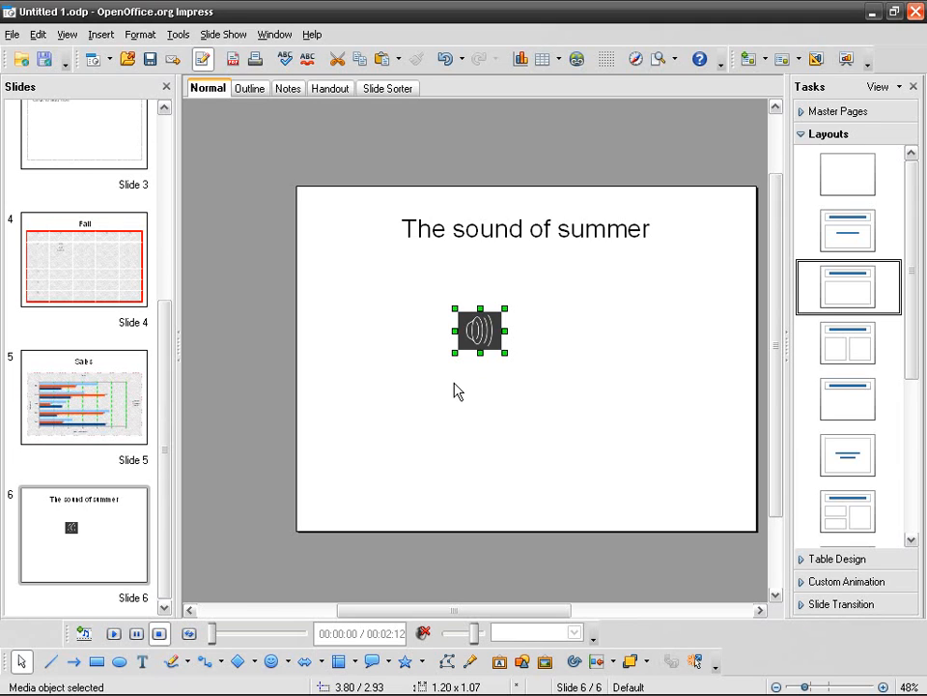
pyautogui.moveTo(150, 58)
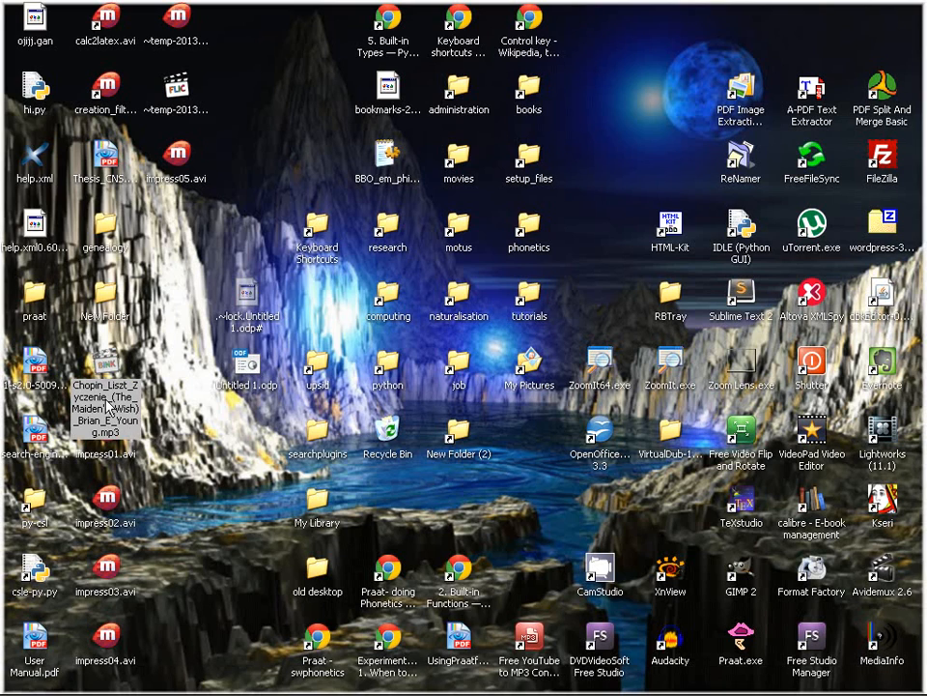
pyautogui.moveTo(327, 396)
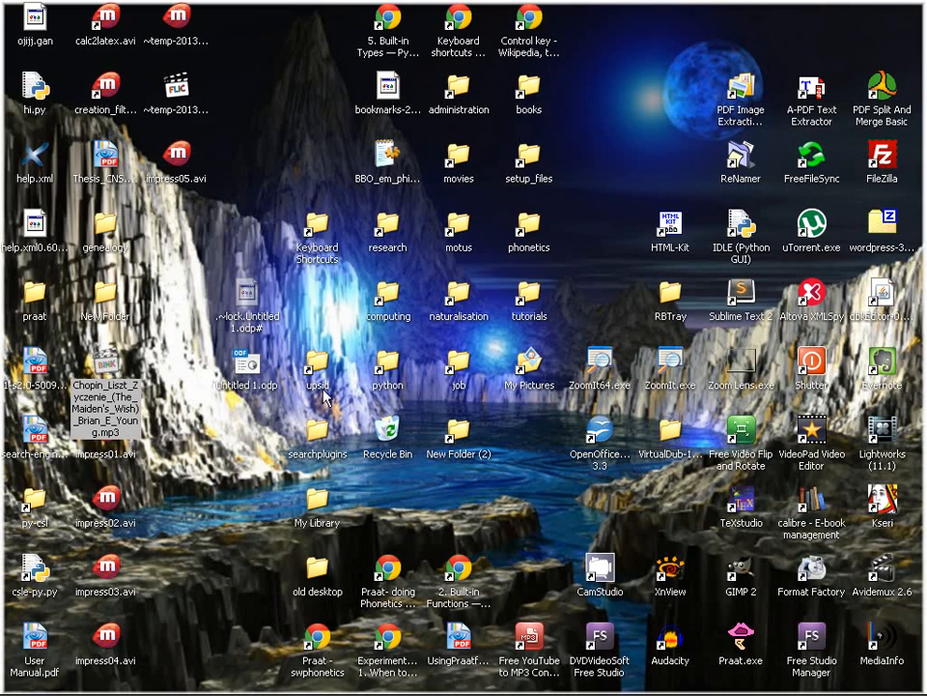
pyautogui.moveTo(249, 275)
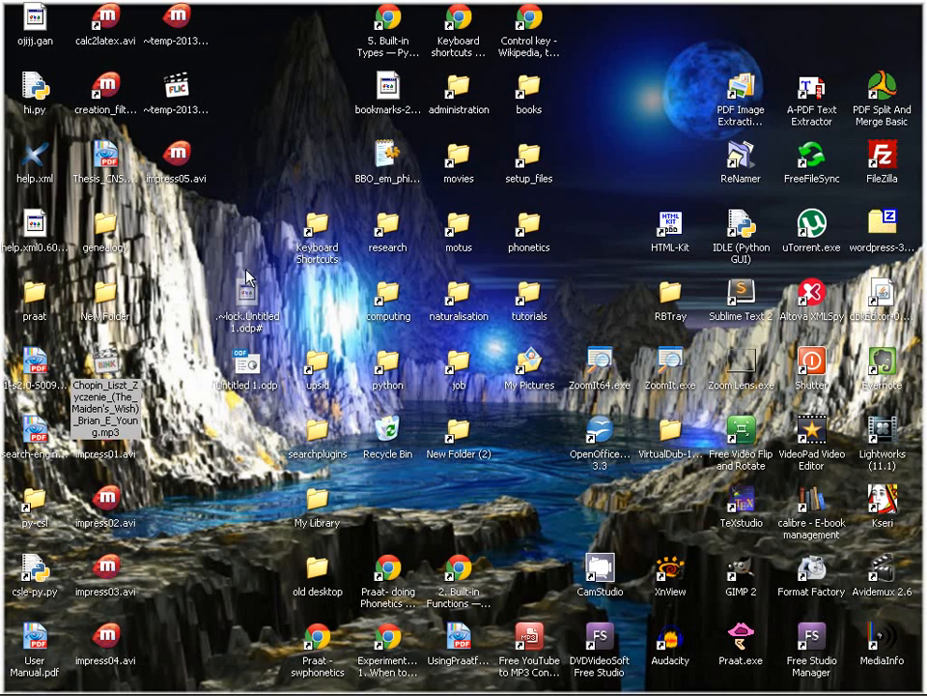
# Launch Untitled 1.odp from My Documents via the Start menu.
pyautogui.click(37, 678)
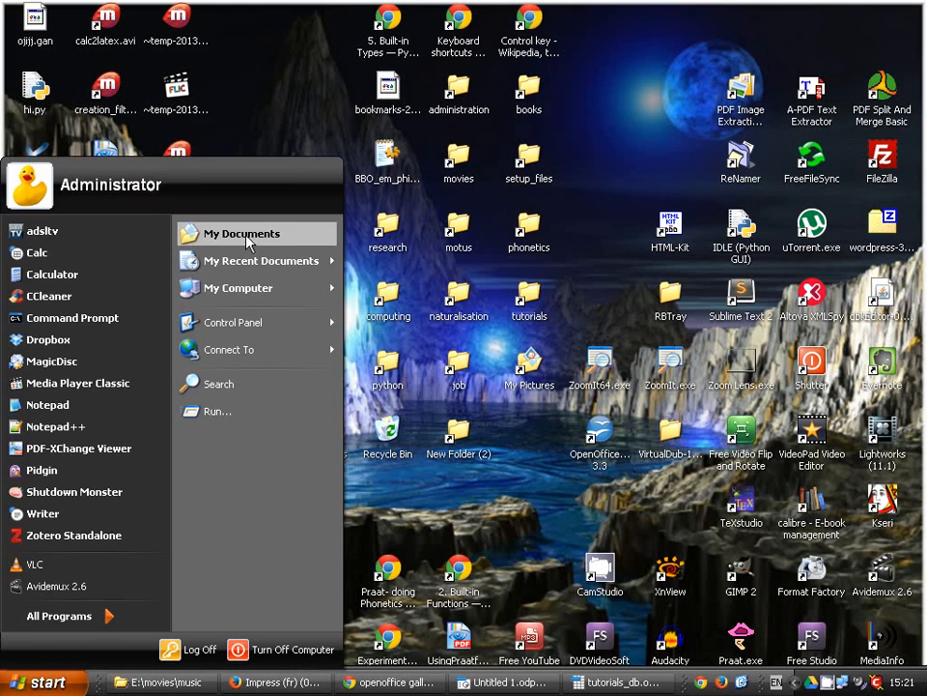
pyautogui.click(242, 233)
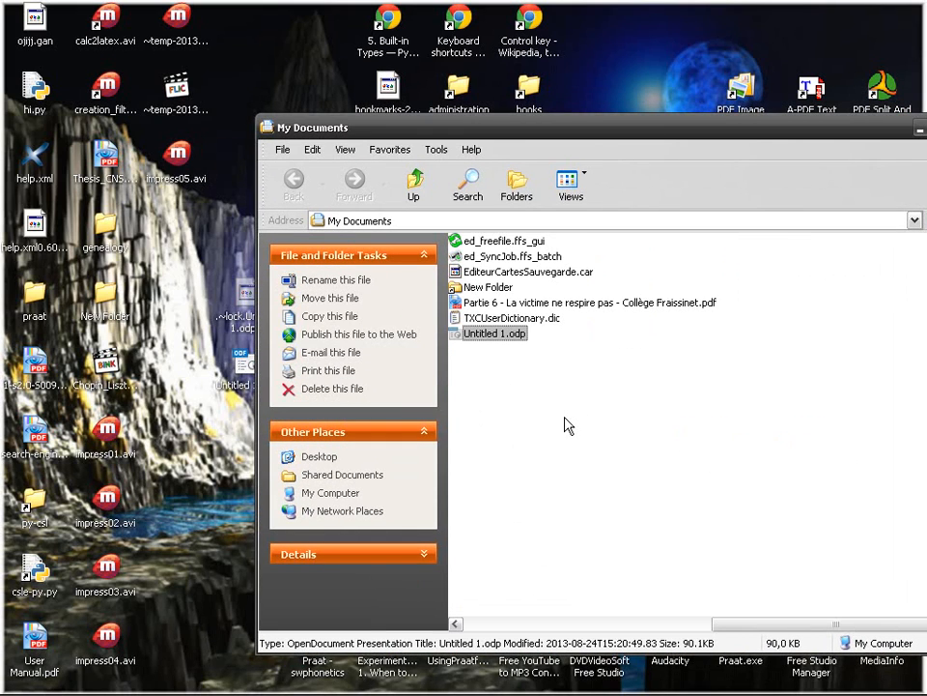
pyautogui.moveTo(494, 332)
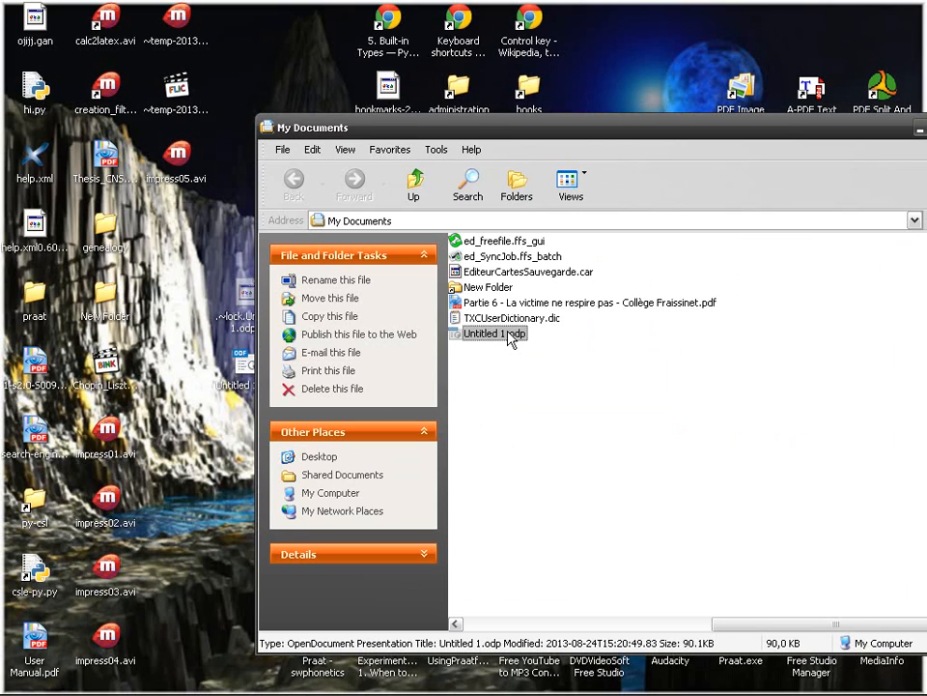
pyautogui.doubleClick(494, 333)
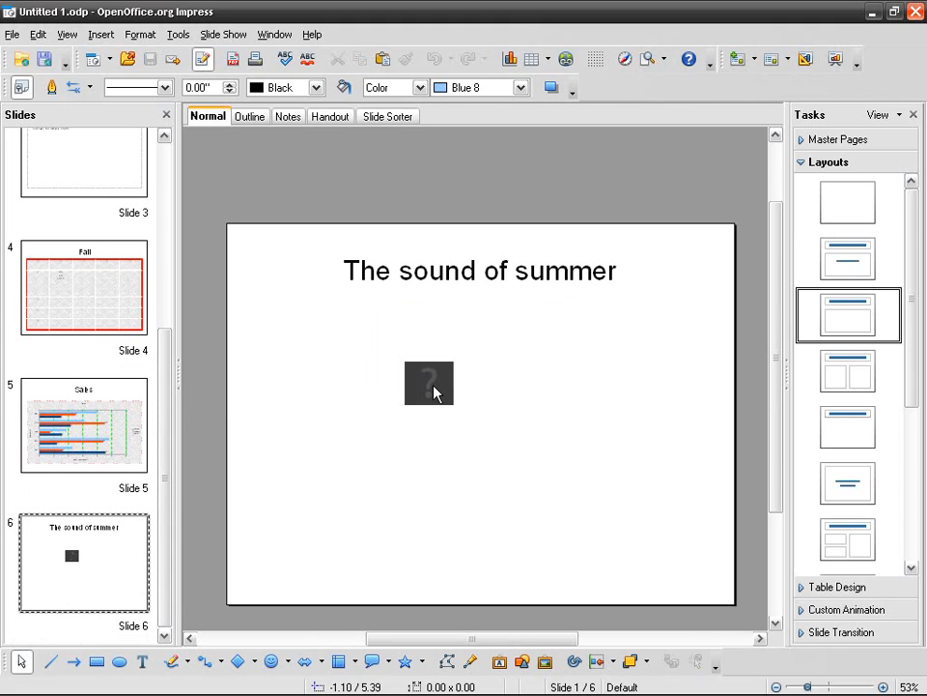
# Return to the My Documents window and close it, leaving the desktop visible.
pyautogui.click(429, 383)
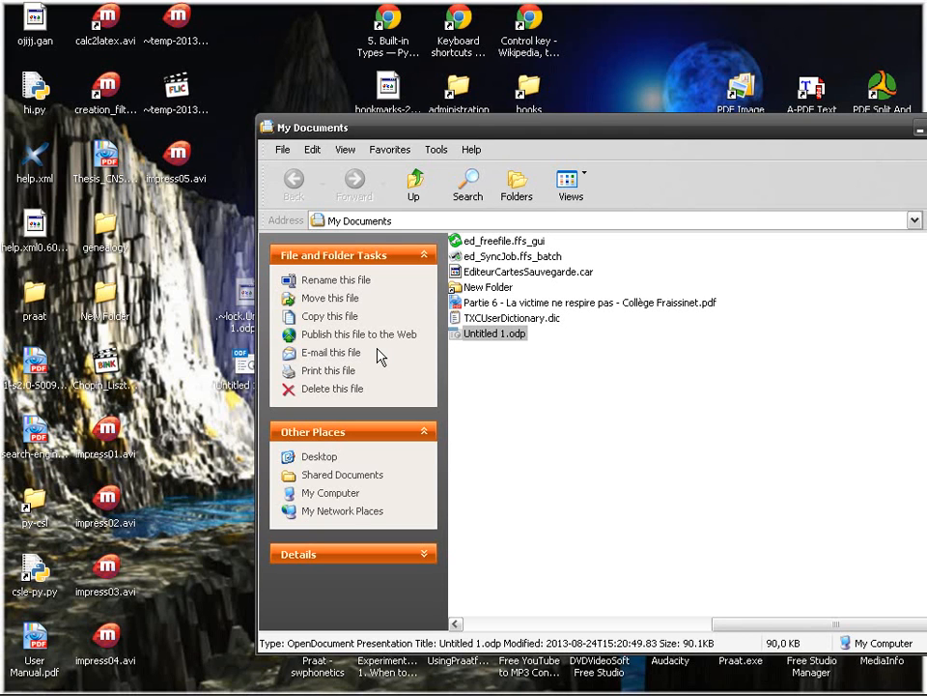
pyautogui.moveTo(466, 415)
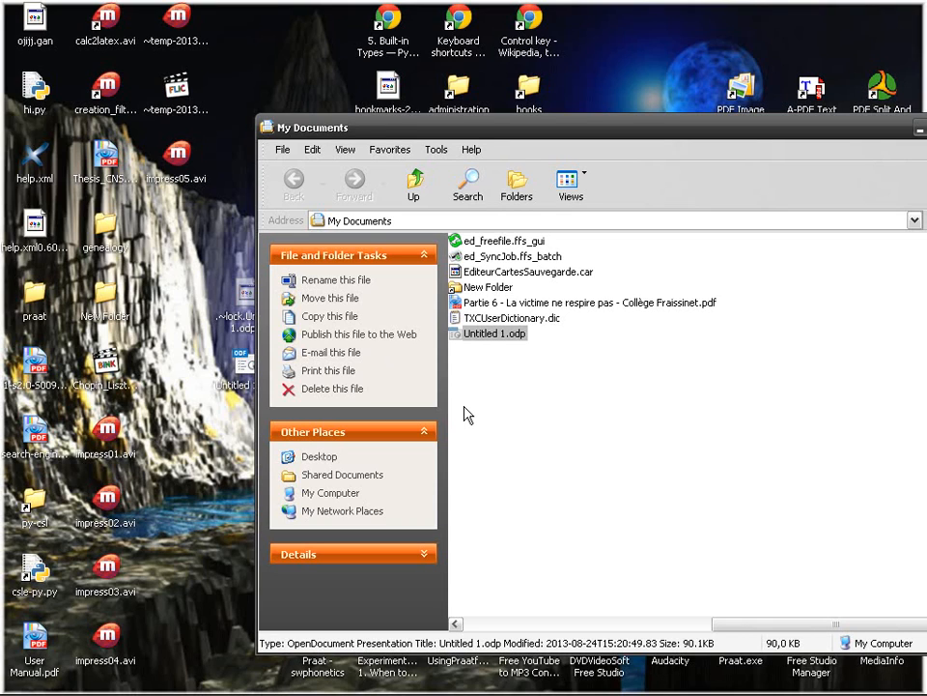
pyautogui.click(893, 127)
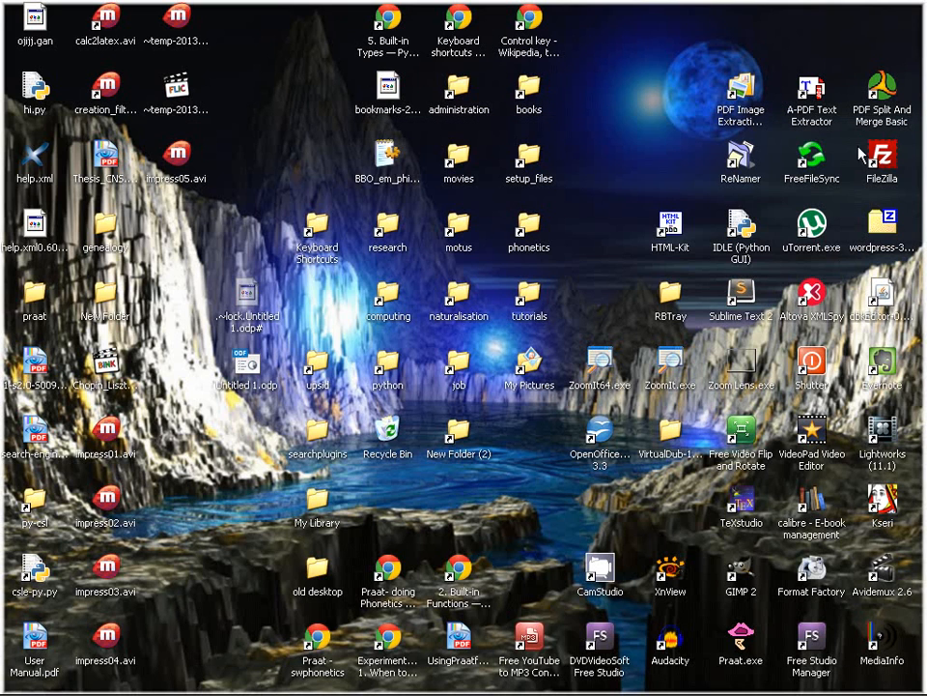
pyautogui.moveTo(248, 371)
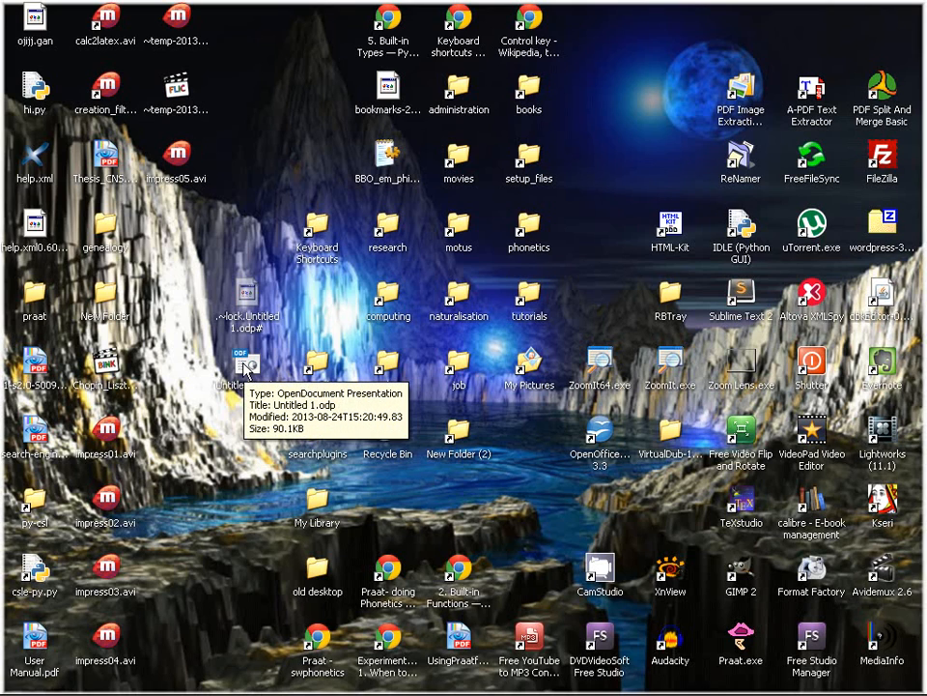
pyautogui.moveTo(106, 364)
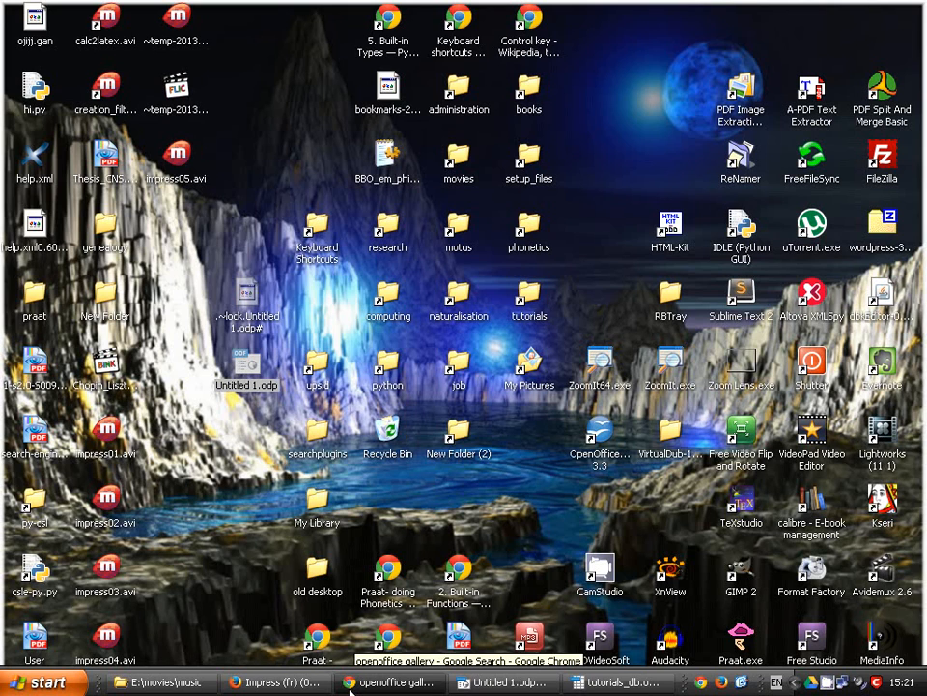
# Switch back to the presentation briefly, then minimize it to show the desktop.
pyautogui.click(503, 682)
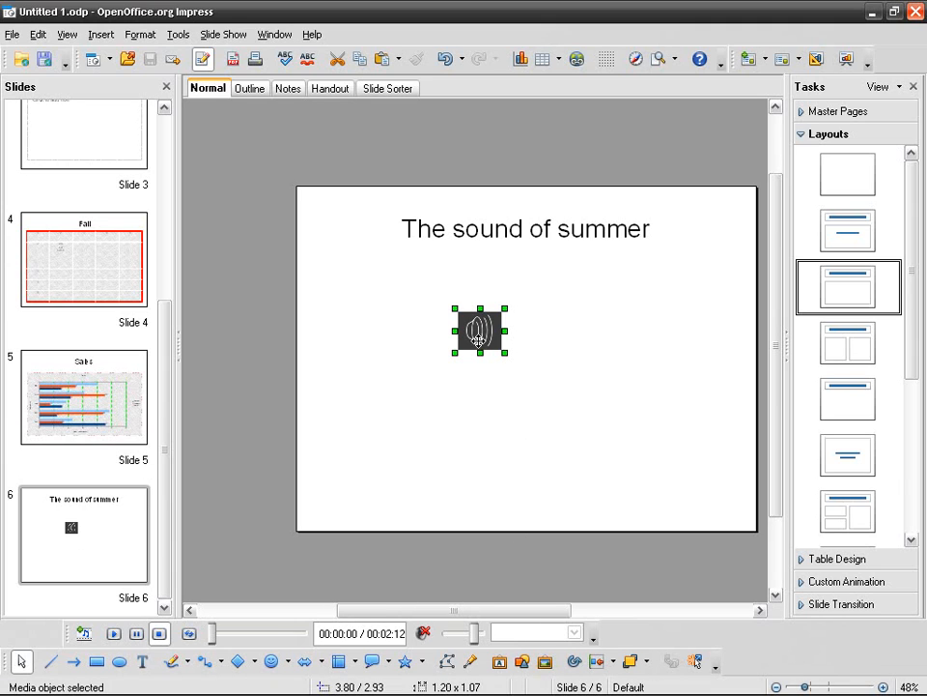
pyautogui.moveTo(406, 351)
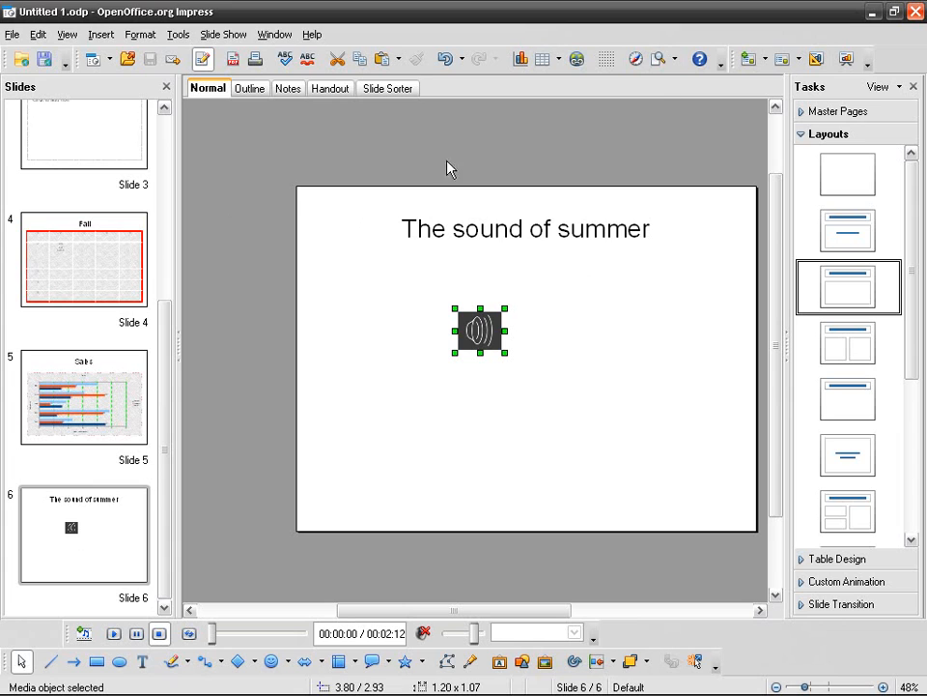
pyautogui.click(889, 11)
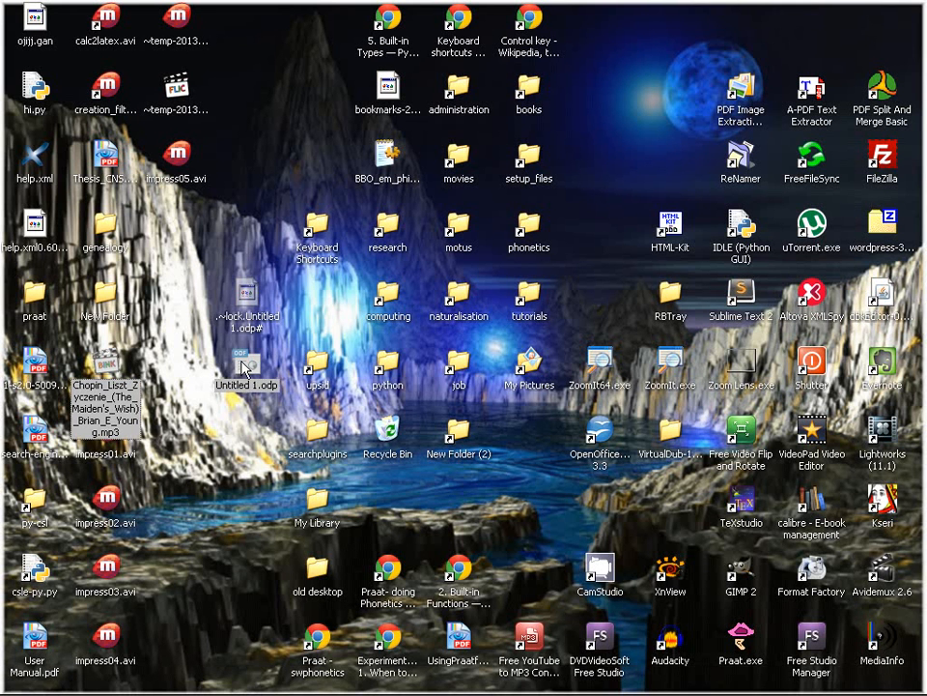
pyautogui.moveTo(251, 429)
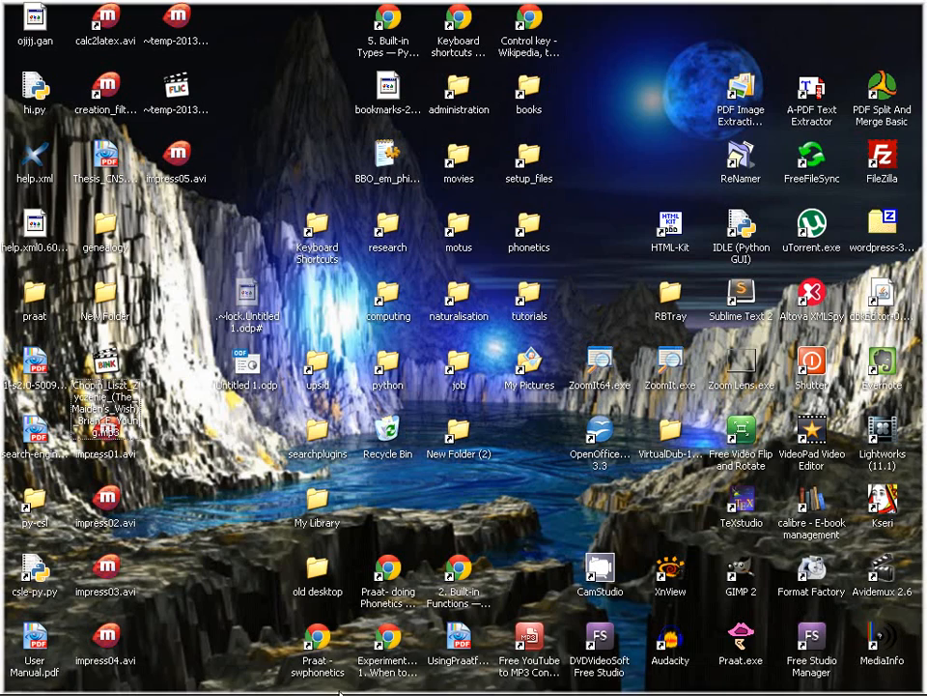
# Reopen Untitled 1.odp from My Documents, now with the mp3 beside it.
pyautogui.click(39, 680)
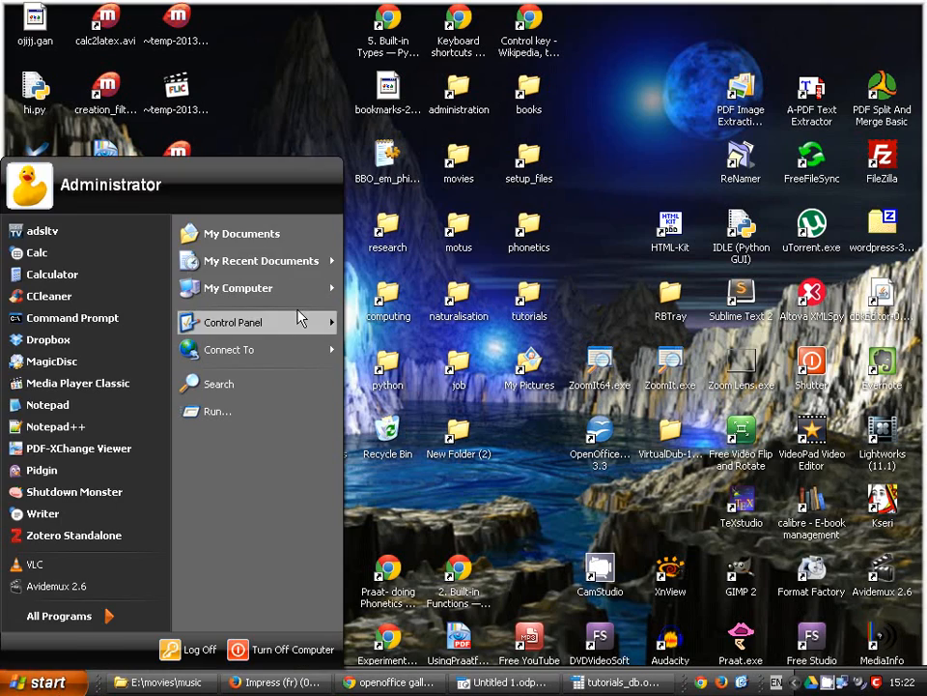
pyautogui.click(241, 232)
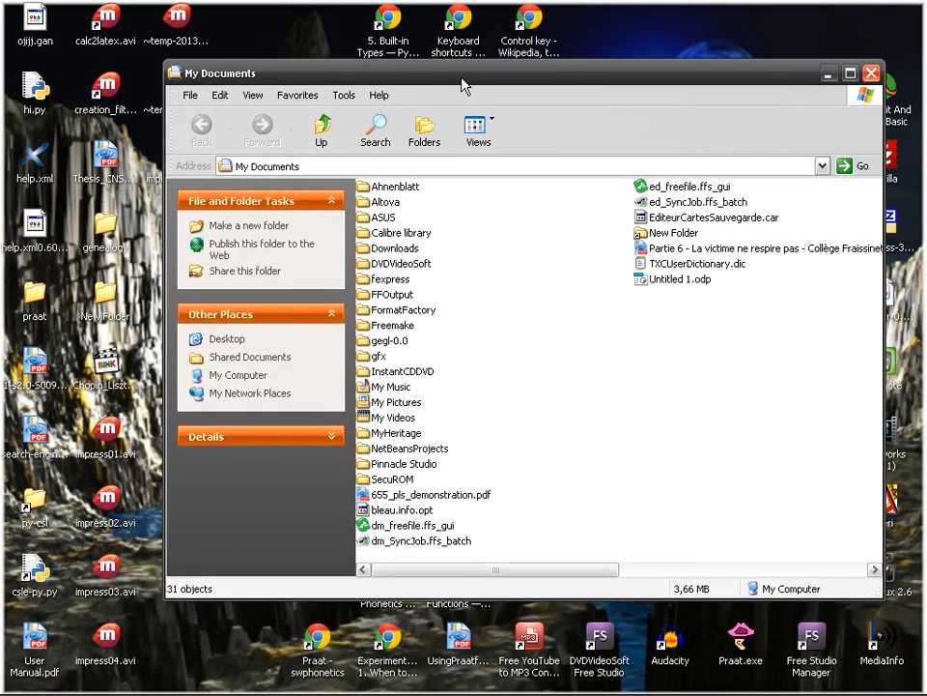
pyautogui.moveTo(684, 263)
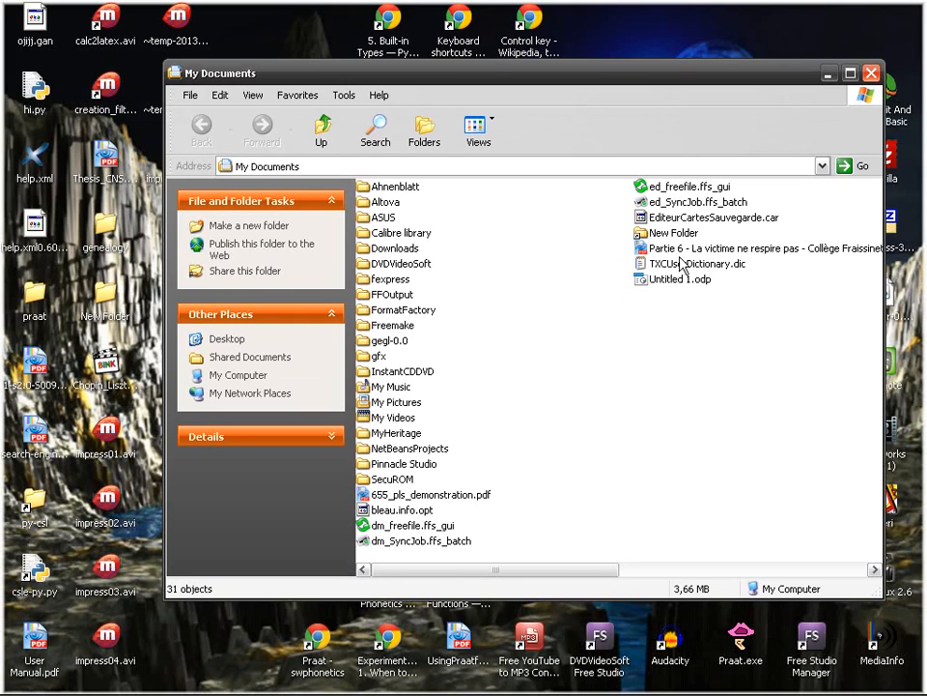
pyautogui.click(680, 278)
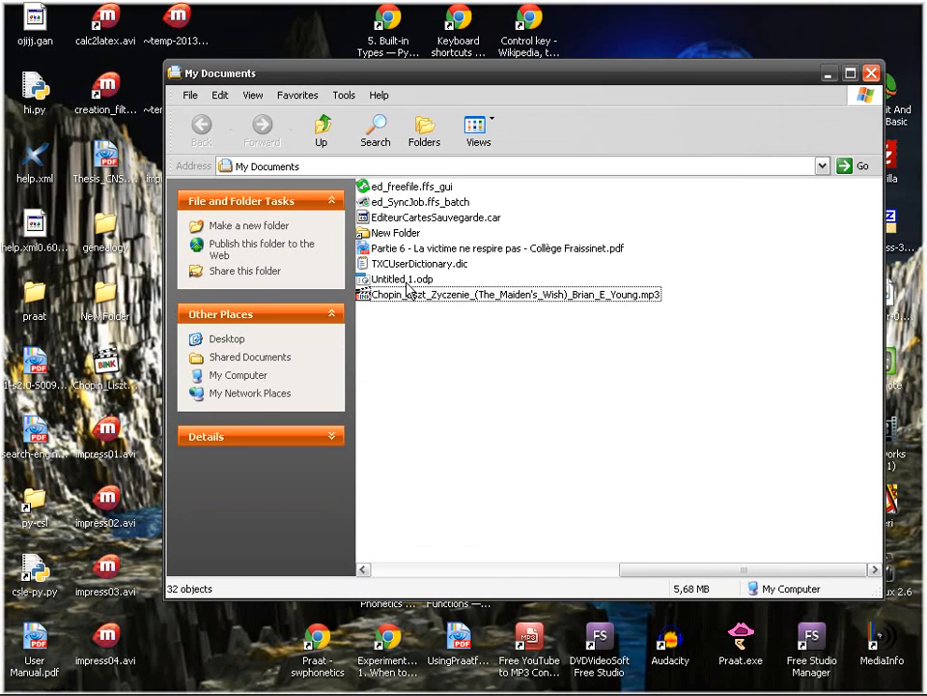
pyautogui.doubleClick(402, 278)
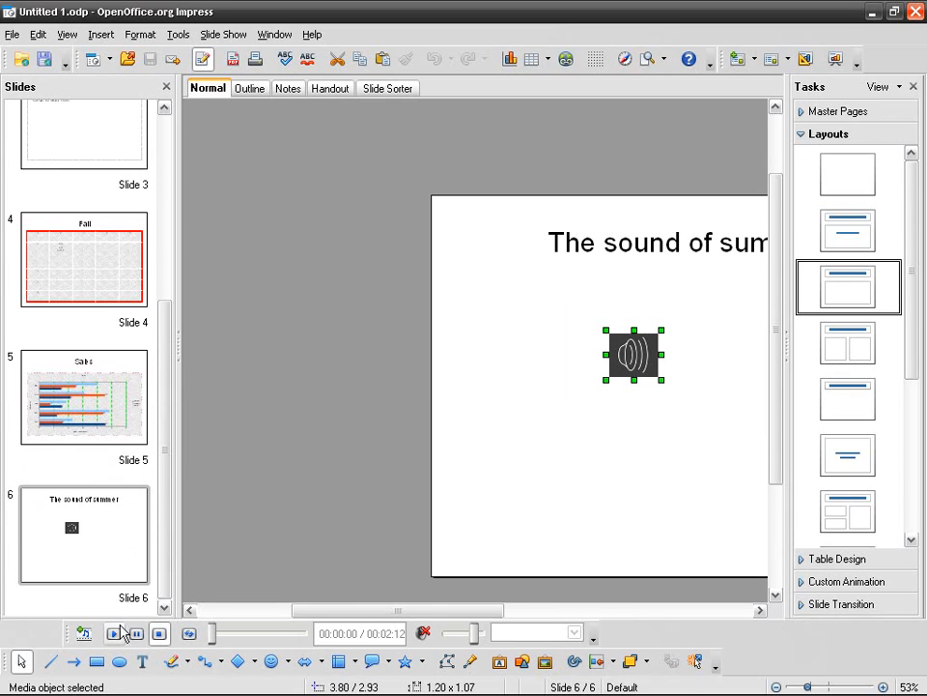
# Play the slide's linked sound and stop it again.
pyautogui.click(112, 634)
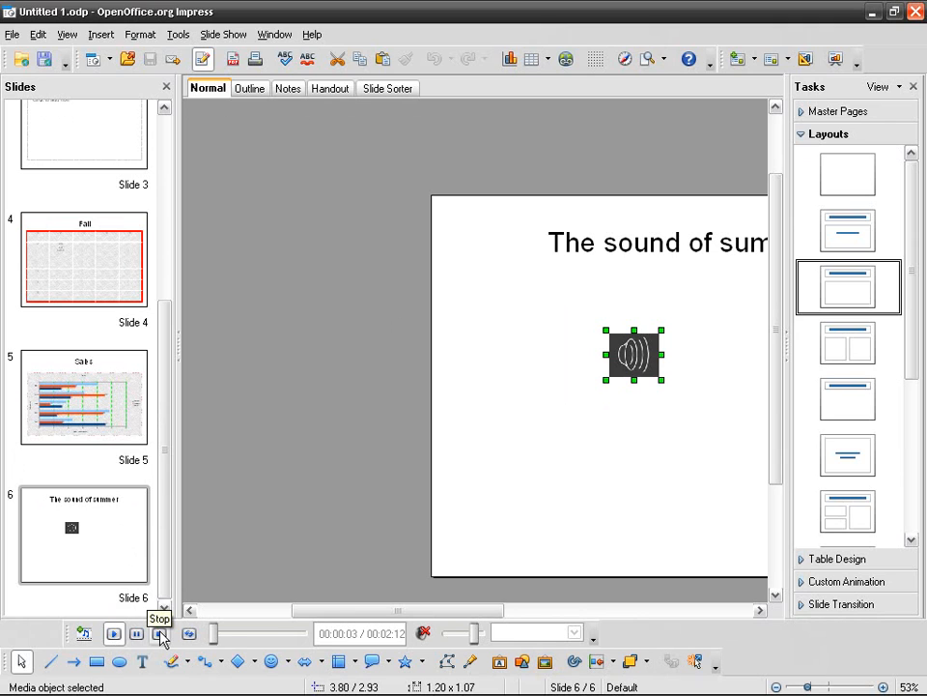
pyautogui.click(159, 633)
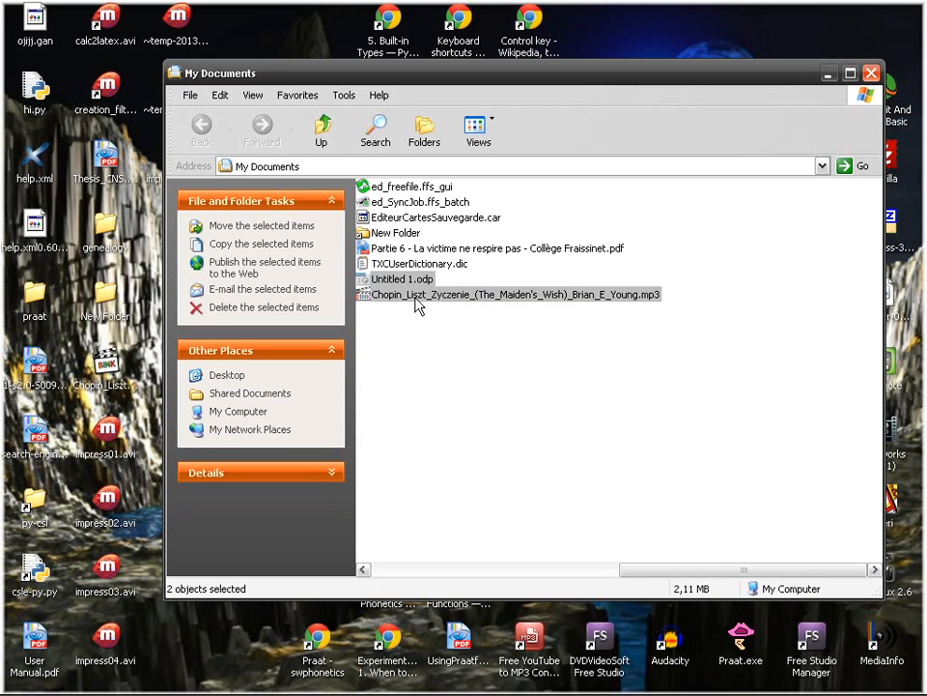
pyautogui.moveTo(409, 293)
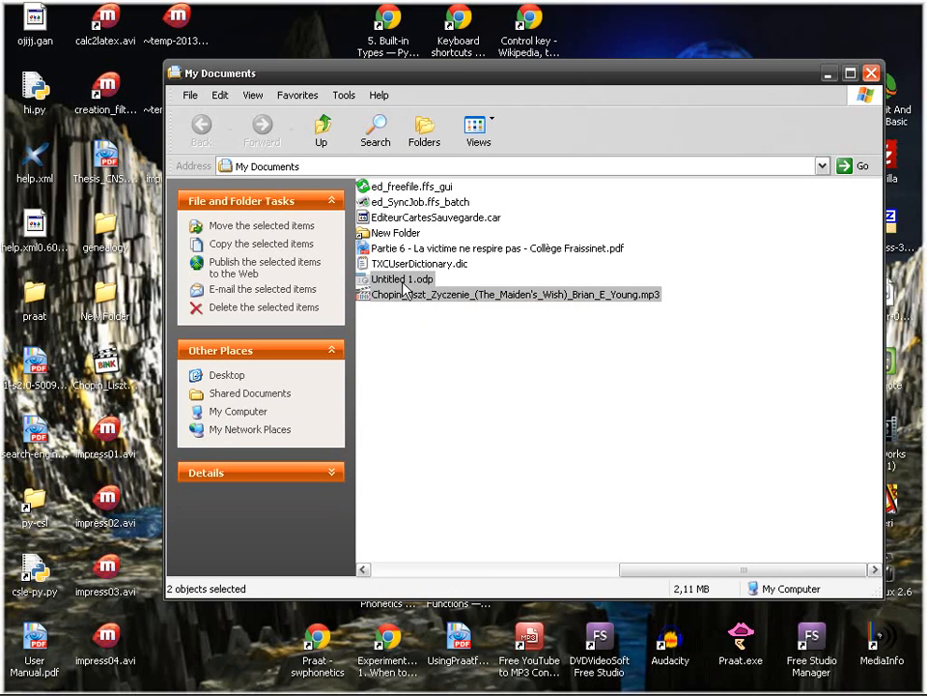
pyautogui.moveTo(390, 294)
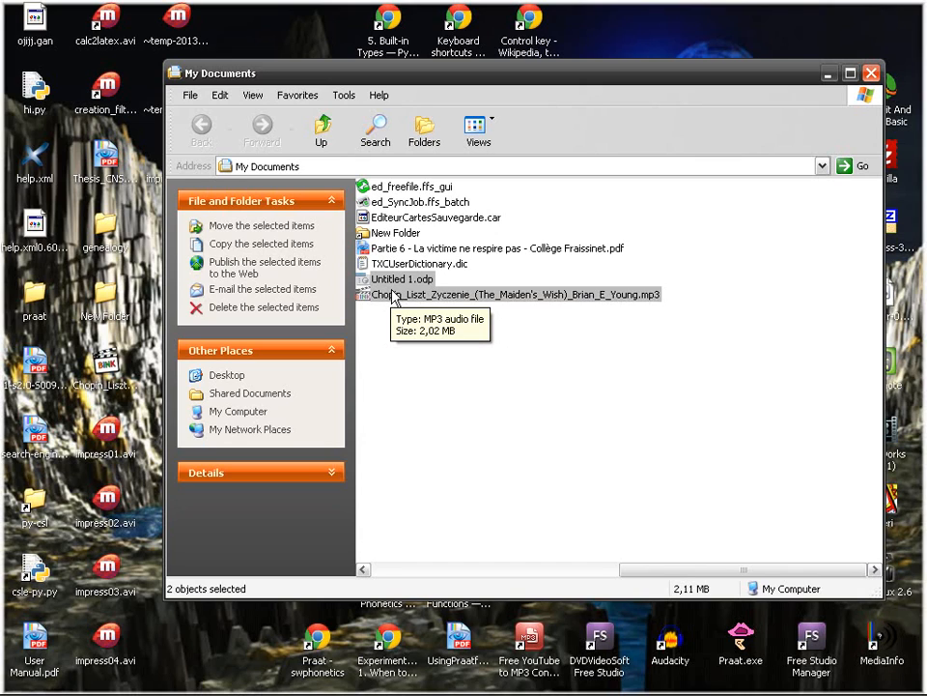
pyautogui.moveTo(421, 263)
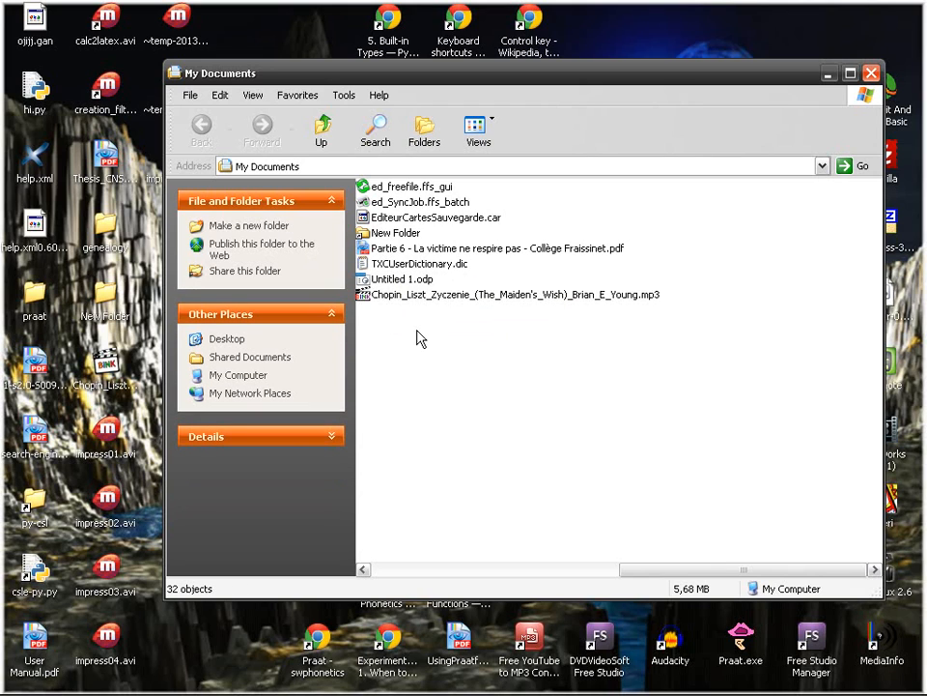
# Create a new folder named 'audio' in My Documents and enter it.
pyautogui.rightClick(421, 336)
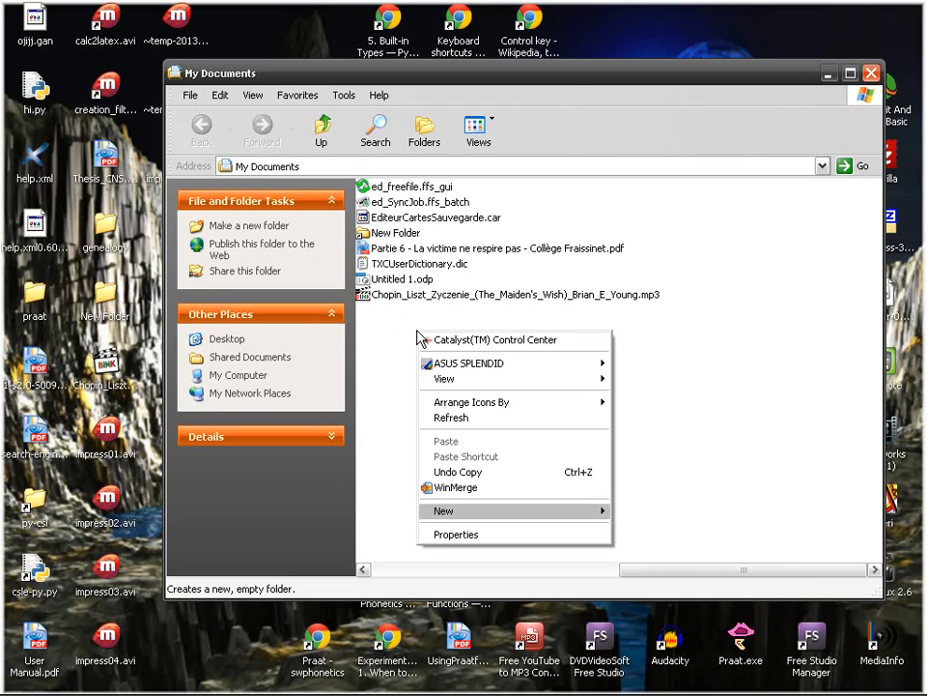
pyautogui.click(410, 329)
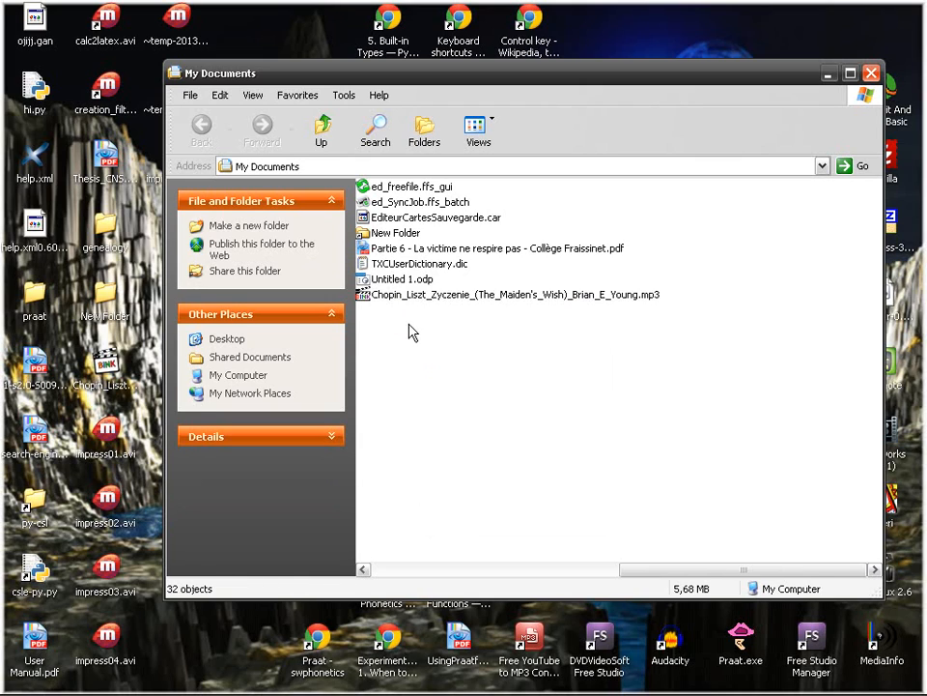
pyautogui.click(402, 278)
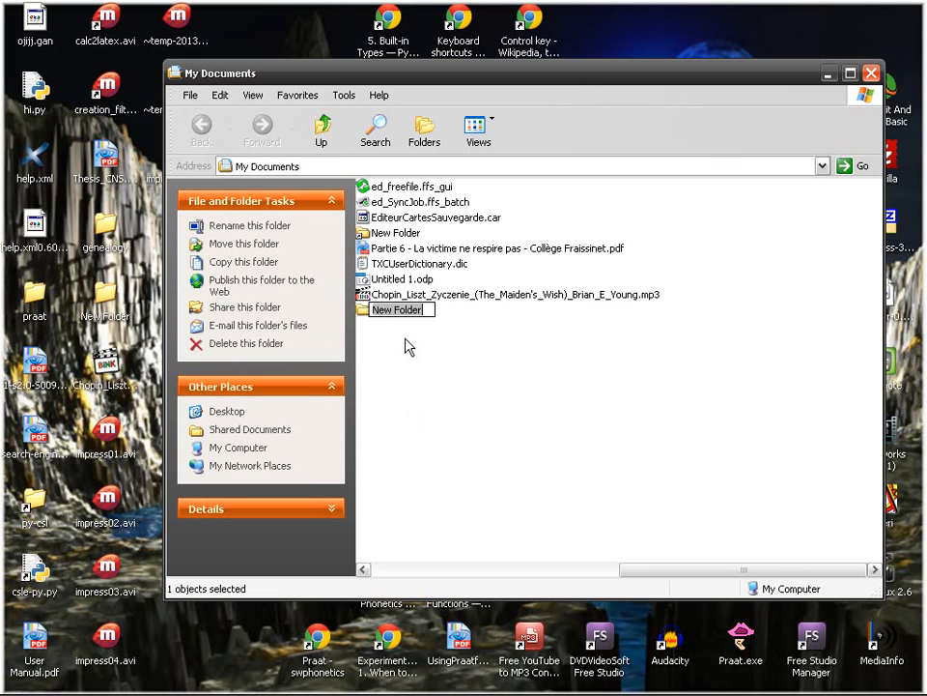
pyautogui.write('audio')
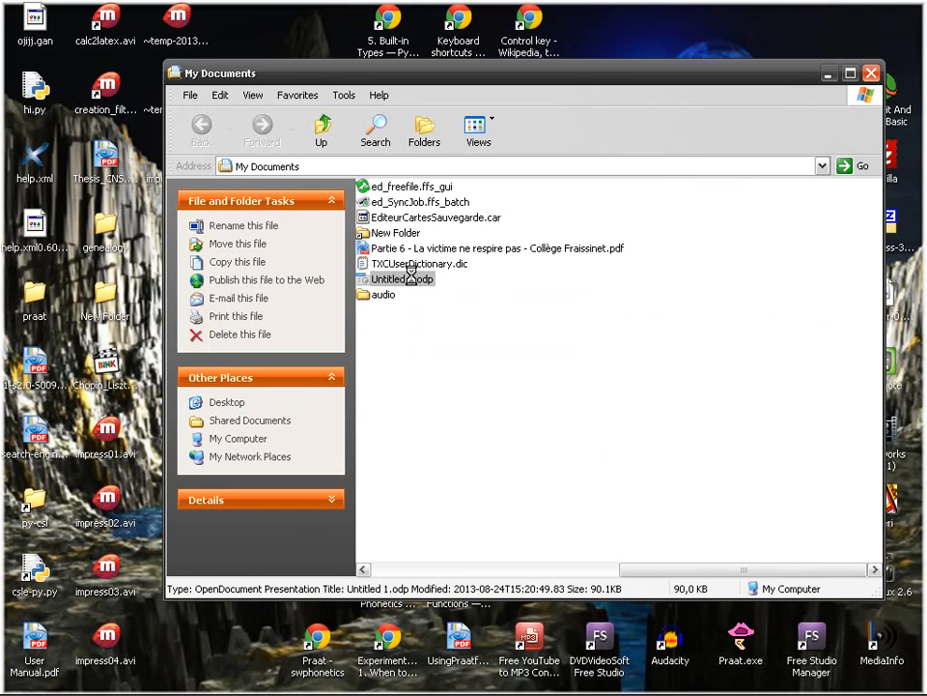
pyautogui.doubleClick(400, 278)
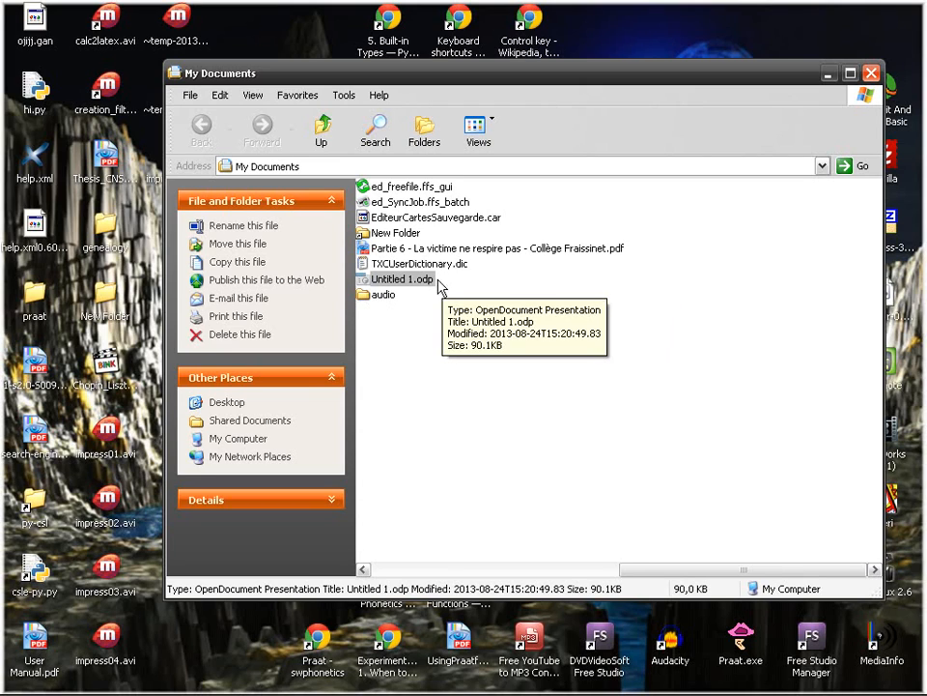
pyautogui.moveTo(448, 294)
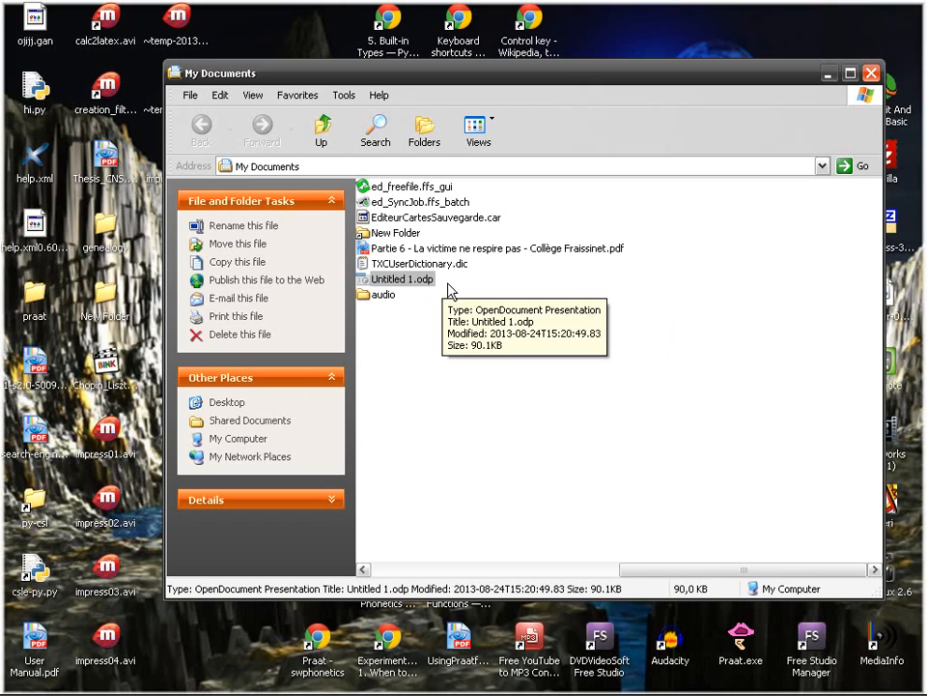
pyautogui.click(429, 348)
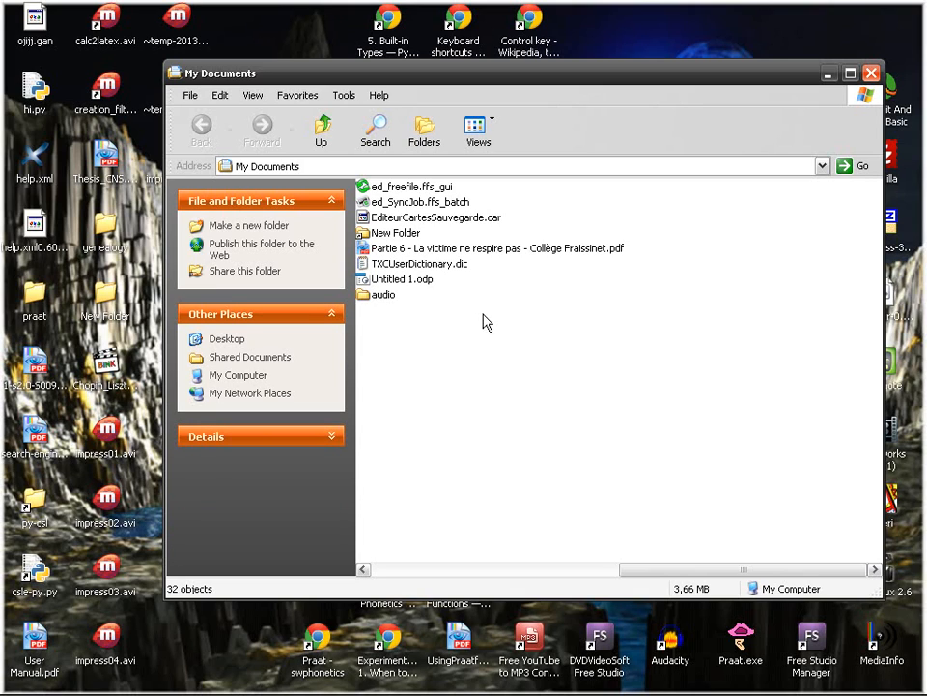
pyautogui.moveTo(379, 300)
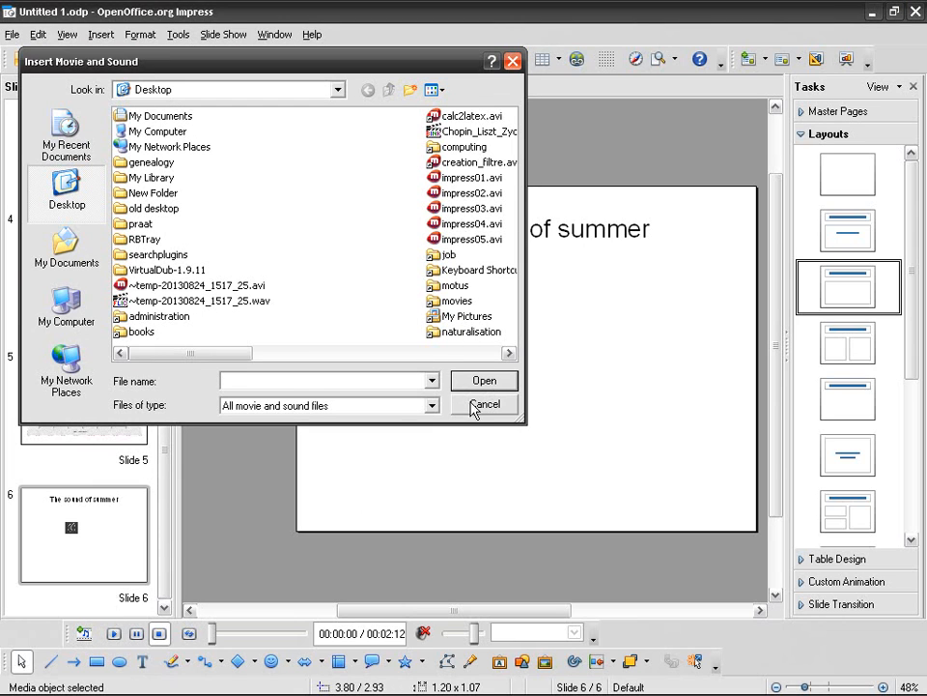
pyautogui.click(483, 403)
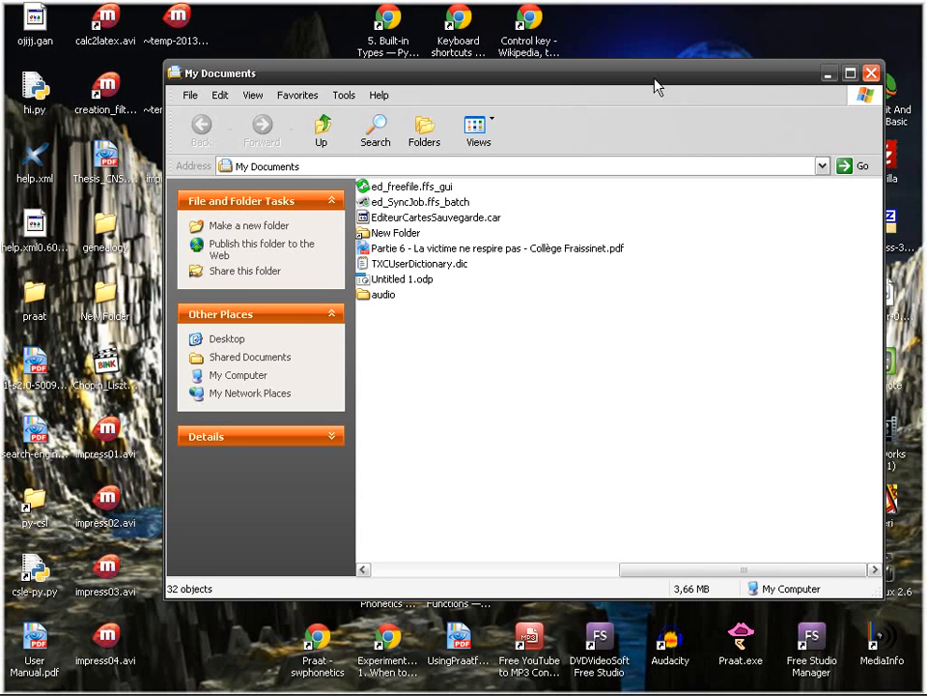
pyautogui.moveTo(382, 293)
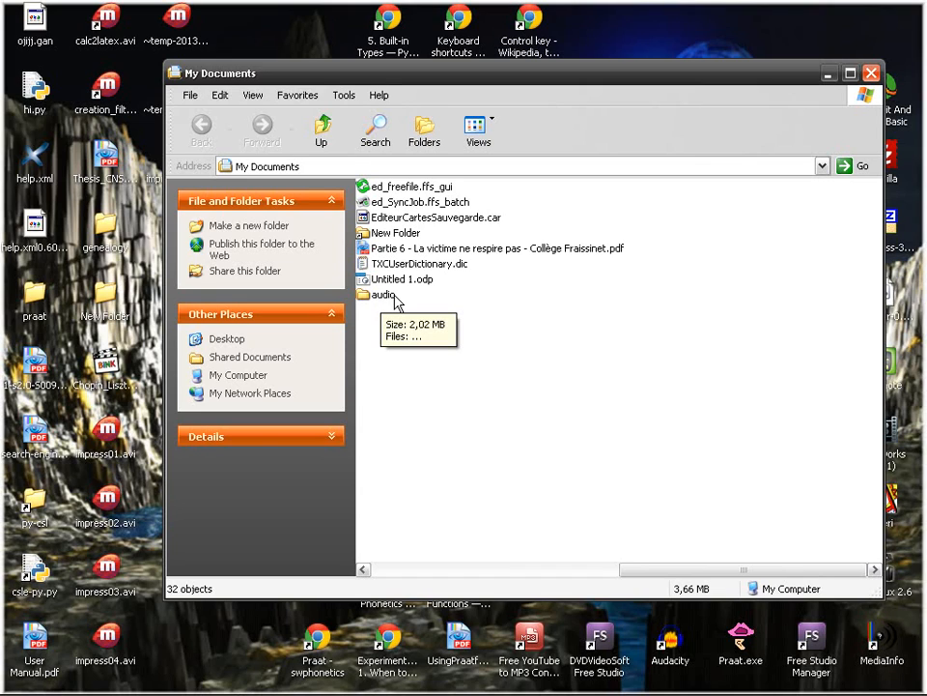
pyautogui.moveTo(390, 297)
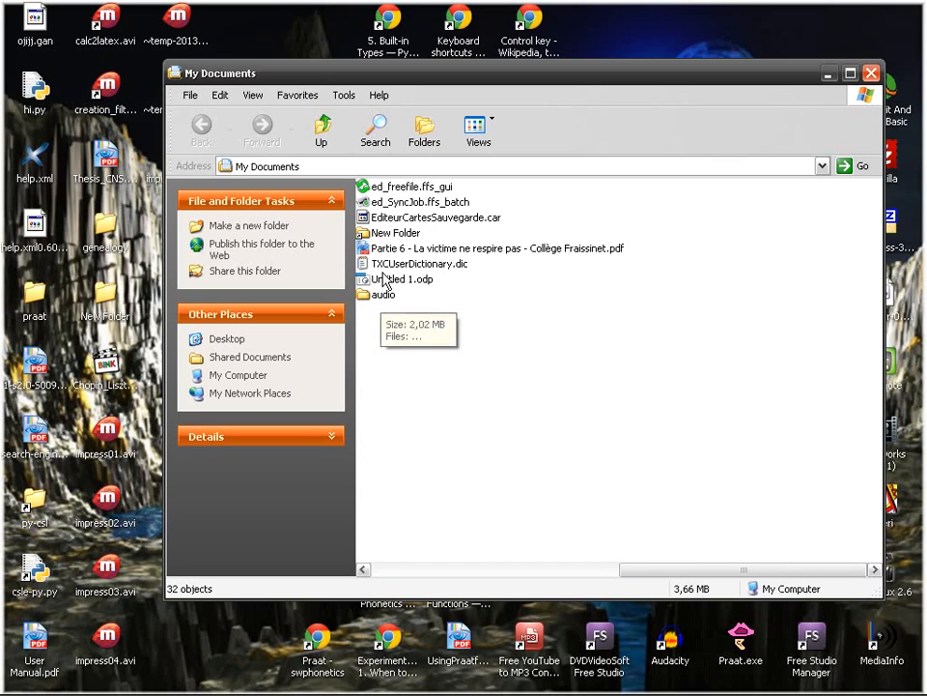
pyautogui.moveTo(391, 301)
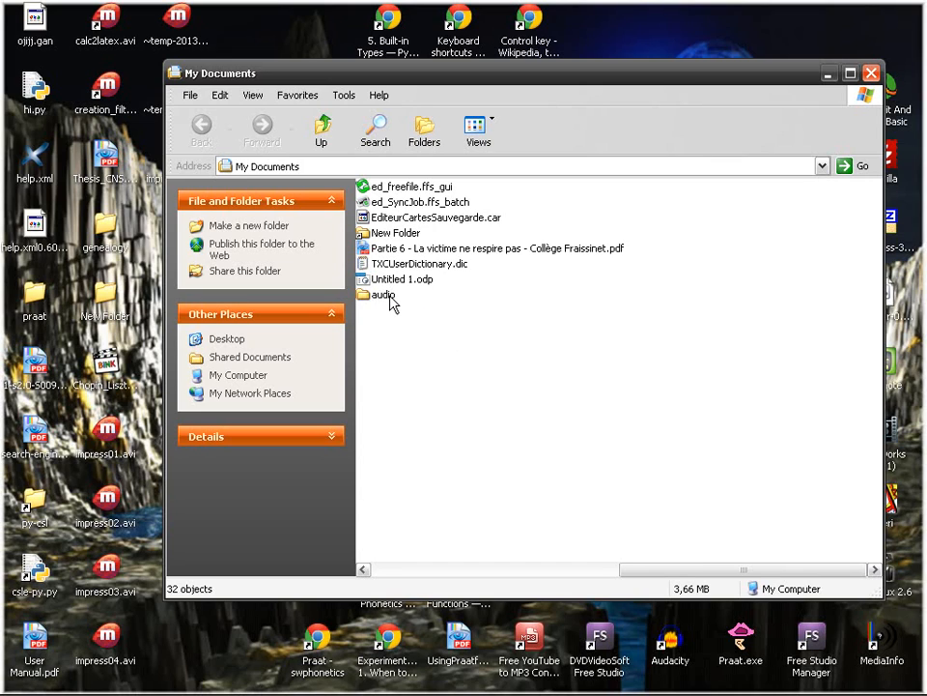
pyautogui.moveTo(384, 293)
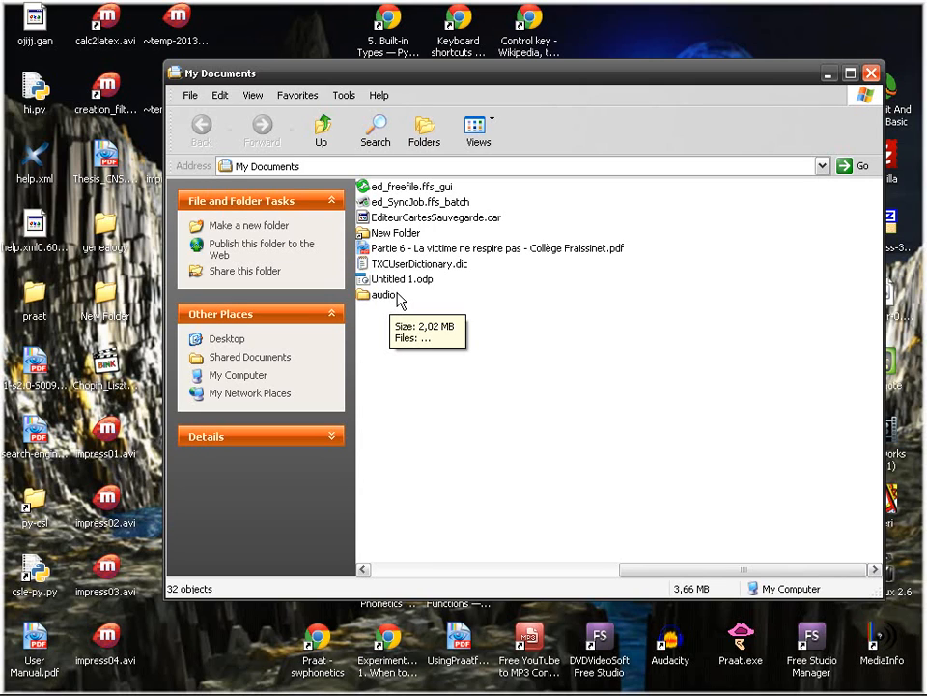